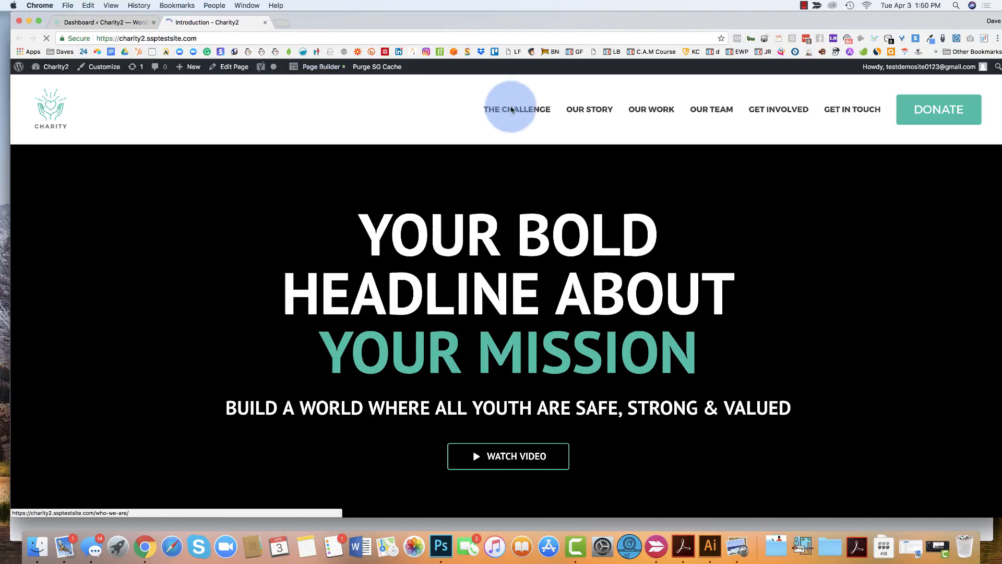
- Scroll the live site and open The Challenge page
scroll(down, 3)
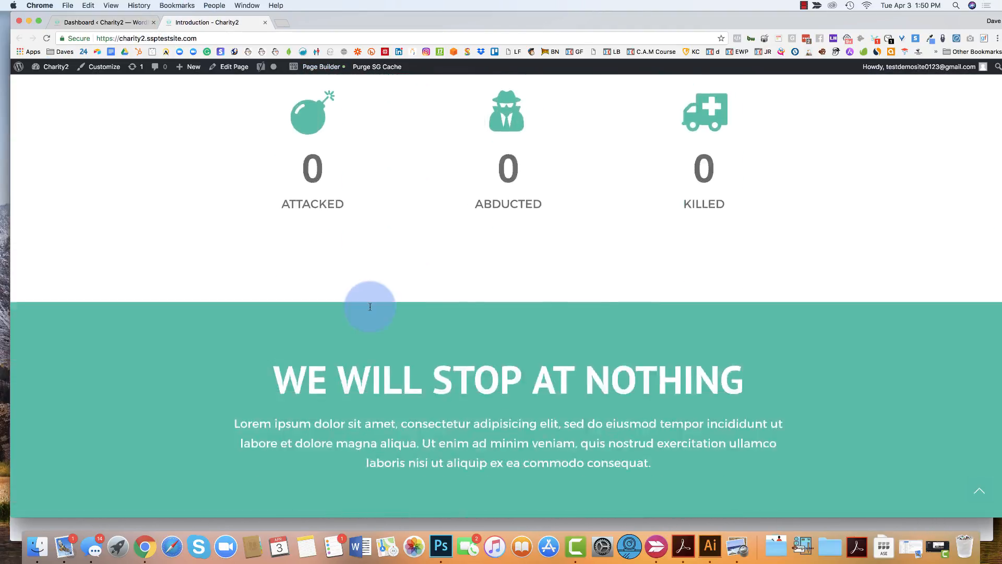
click(515, 109)
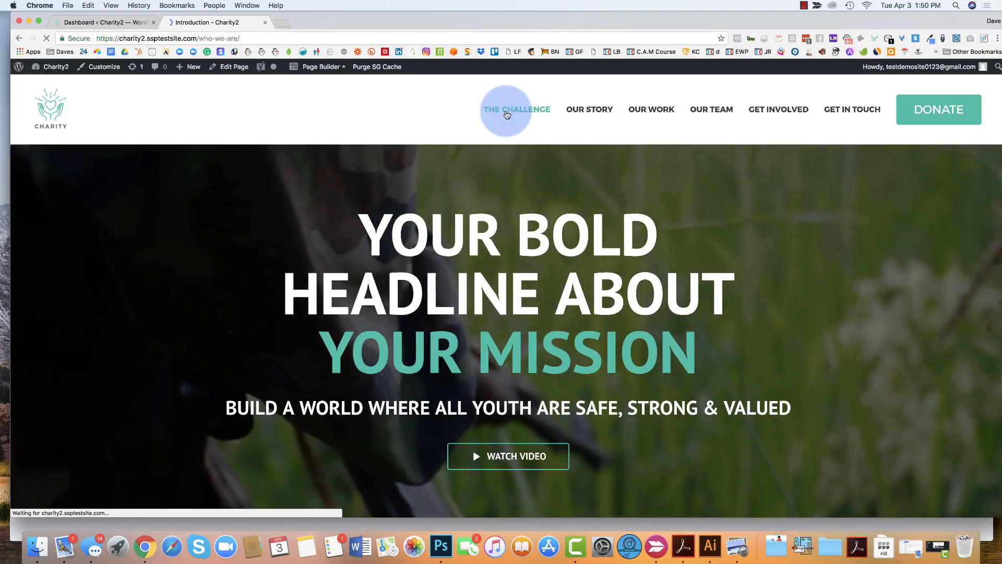
click(515, 109)
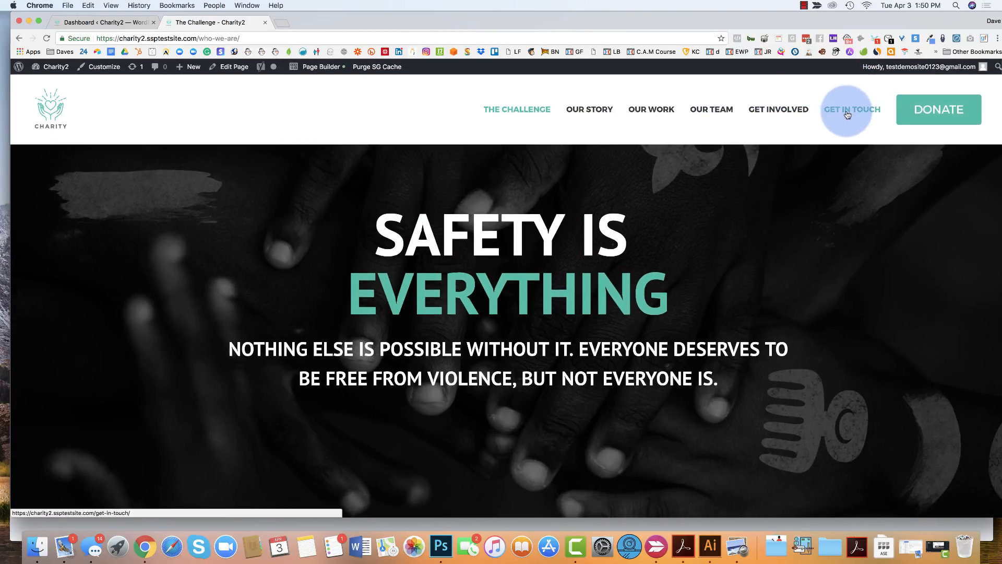
- Browse the Get in Touch contact page, then return to the admin Dashboard
click(851, 110)
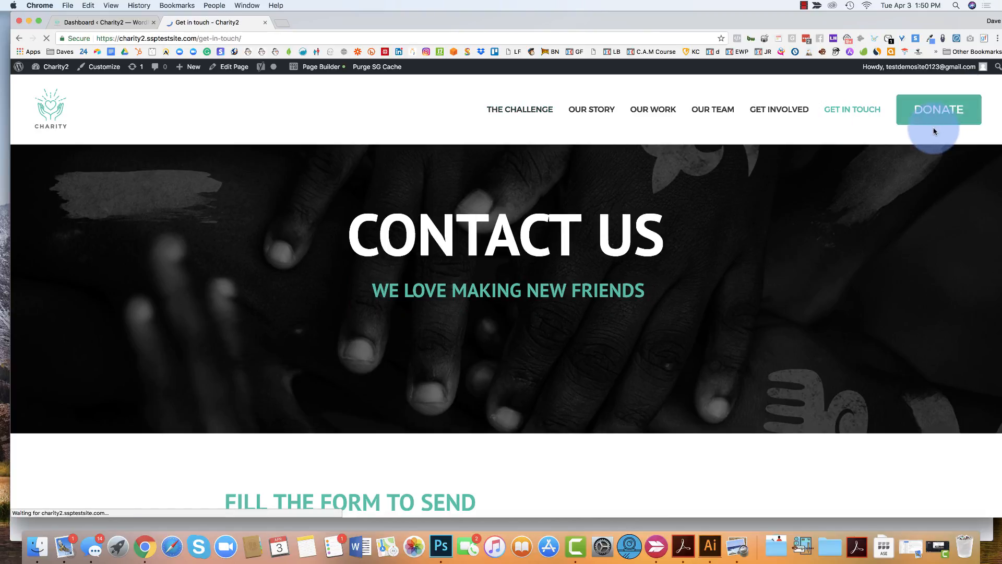
scroll(down, 3)
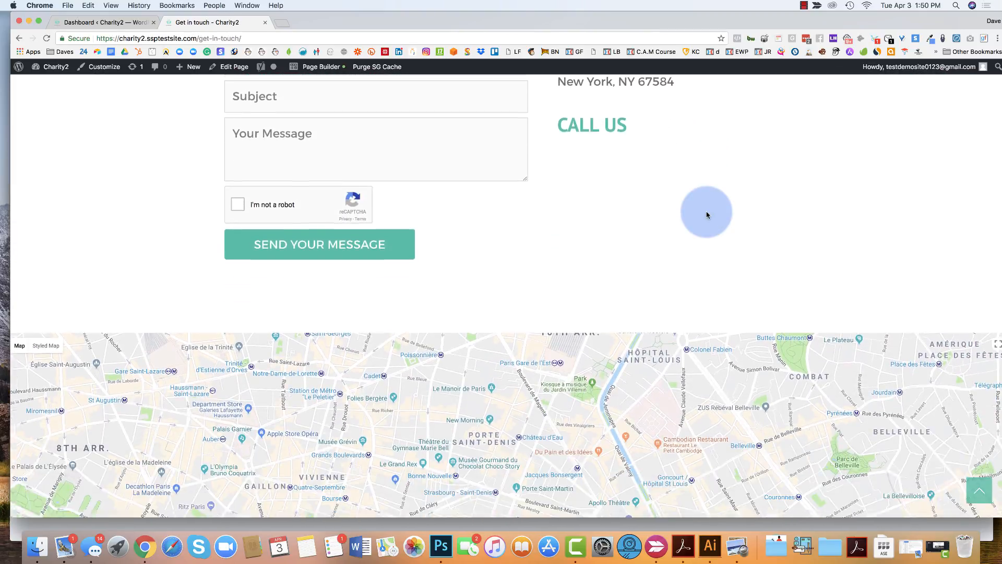
scroll(down, 3)
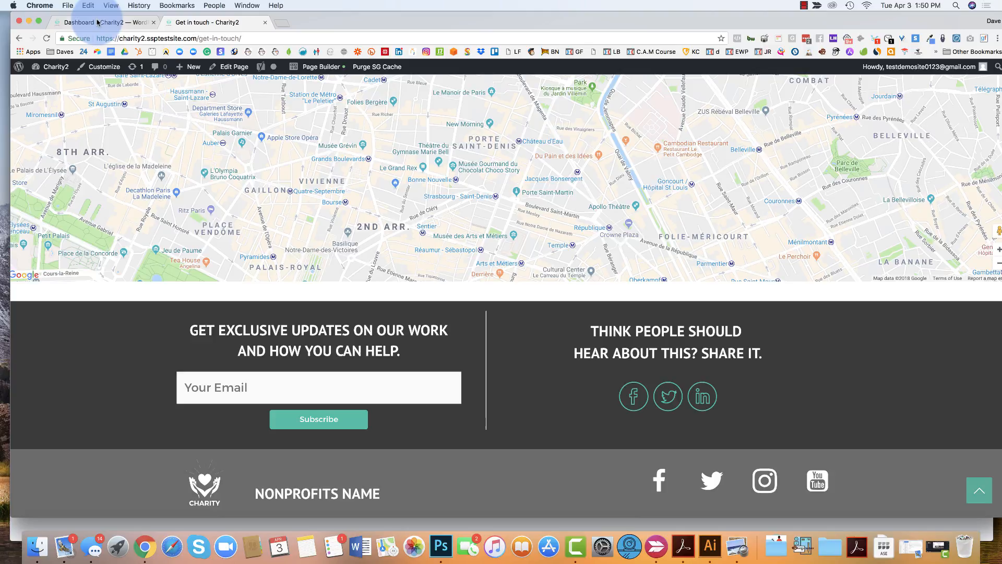
click(103, 23)
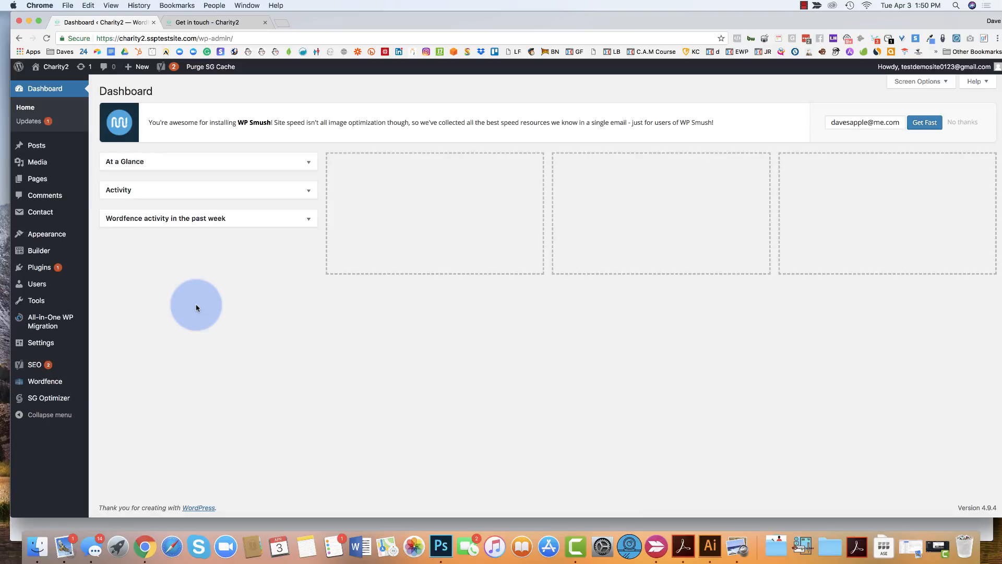
- Scroll through the homepage blog updates and read the Stop Child Abuse Now post
click(211, 22)
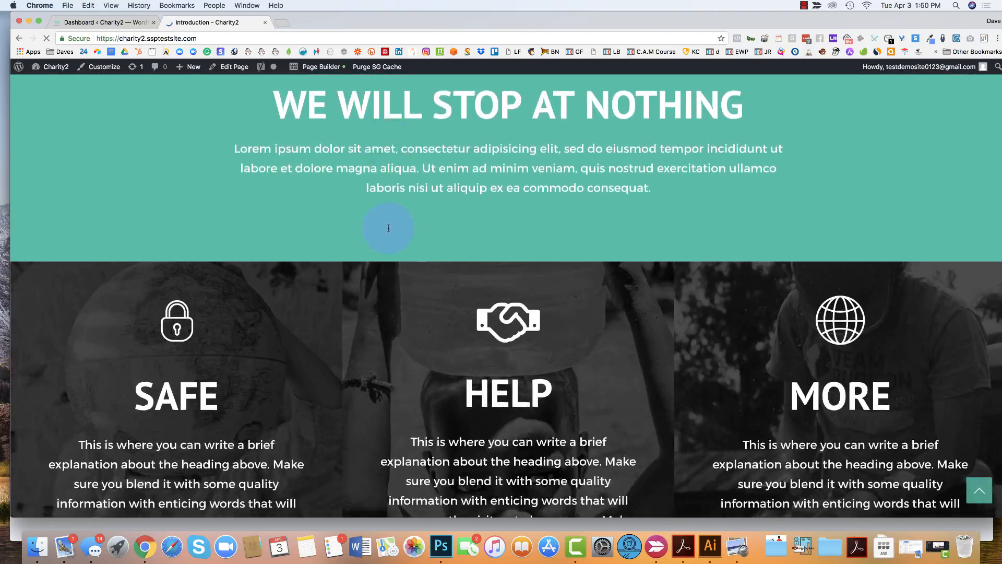
scroll(down, 3)
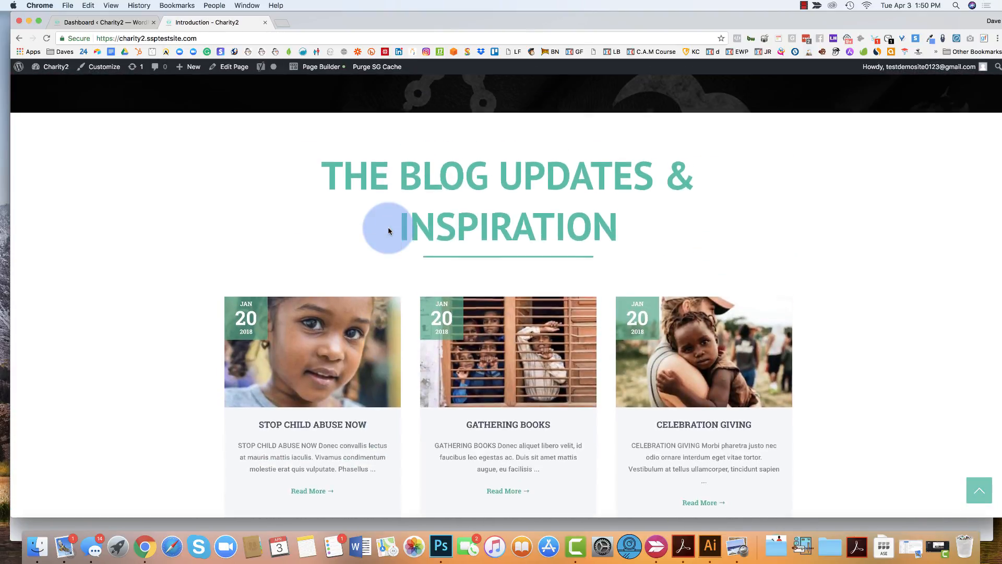
scroll(down, 3)
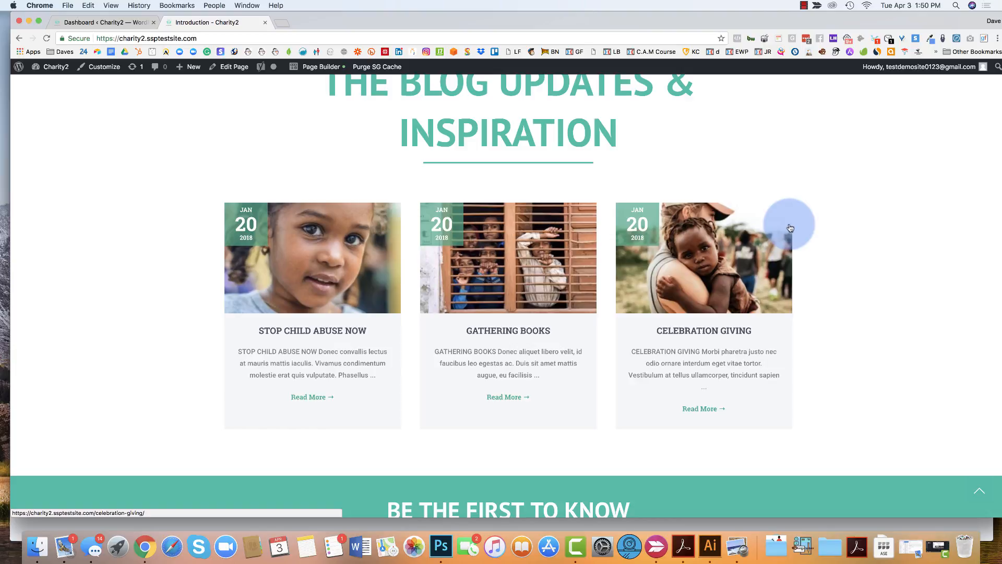
mouse_move(786, 227)
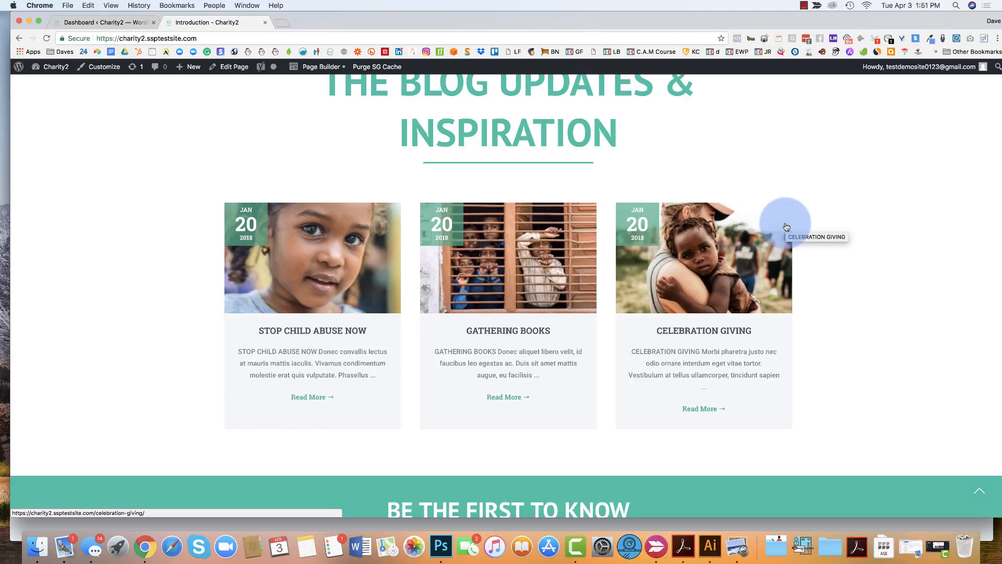
mouse_move(467, 211)
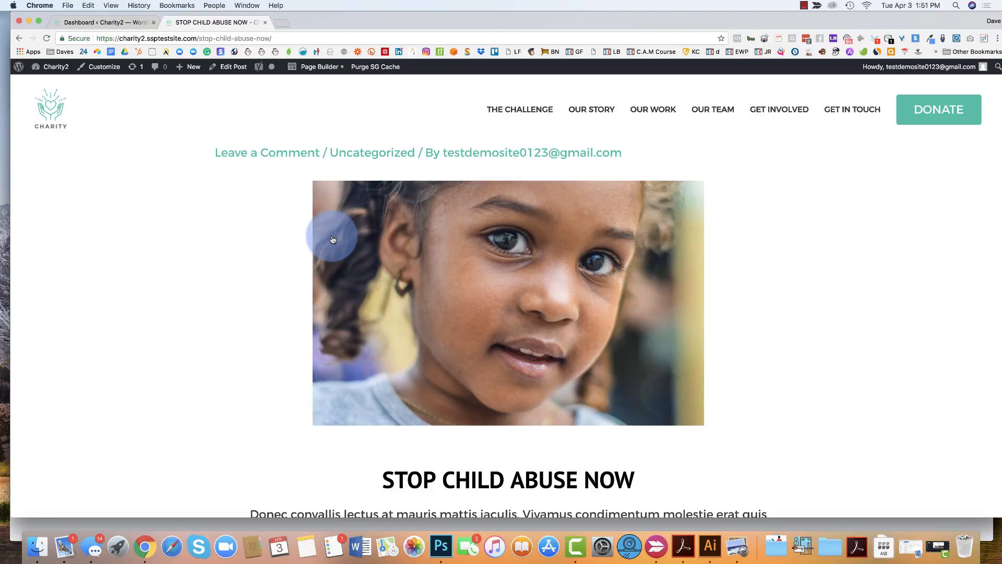
mouse_move(350, 256)
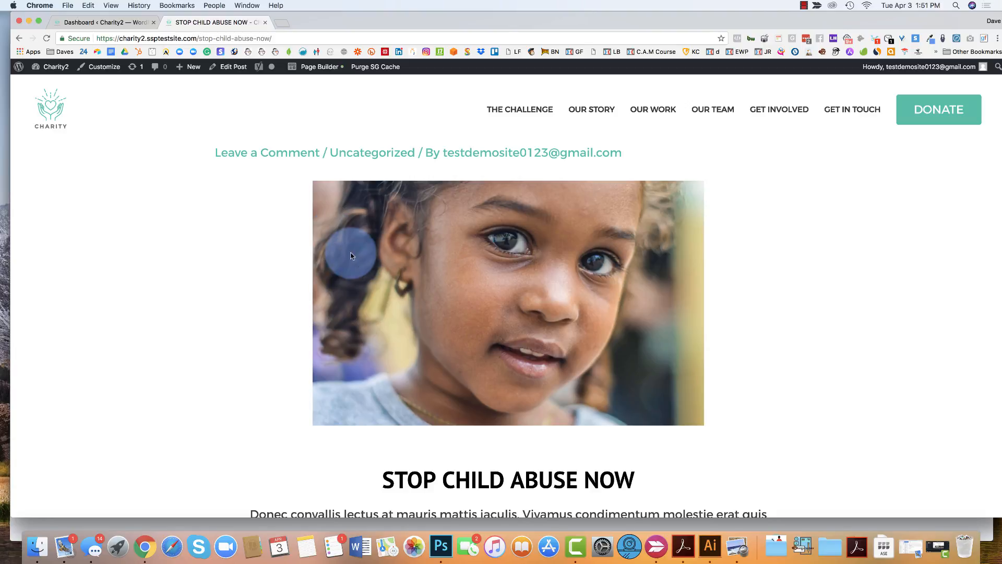
scroll(down, 3)
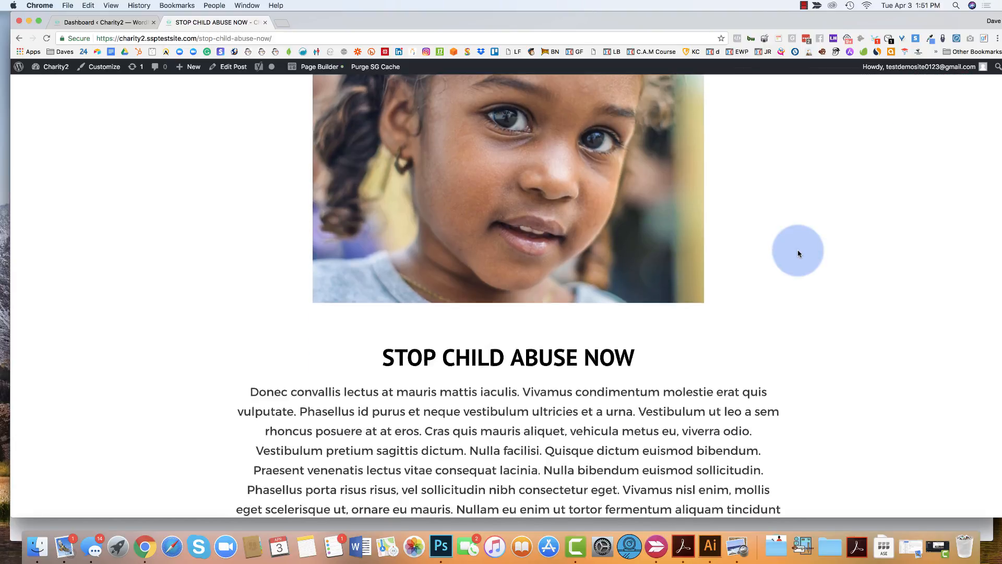
scroll(down, 3)
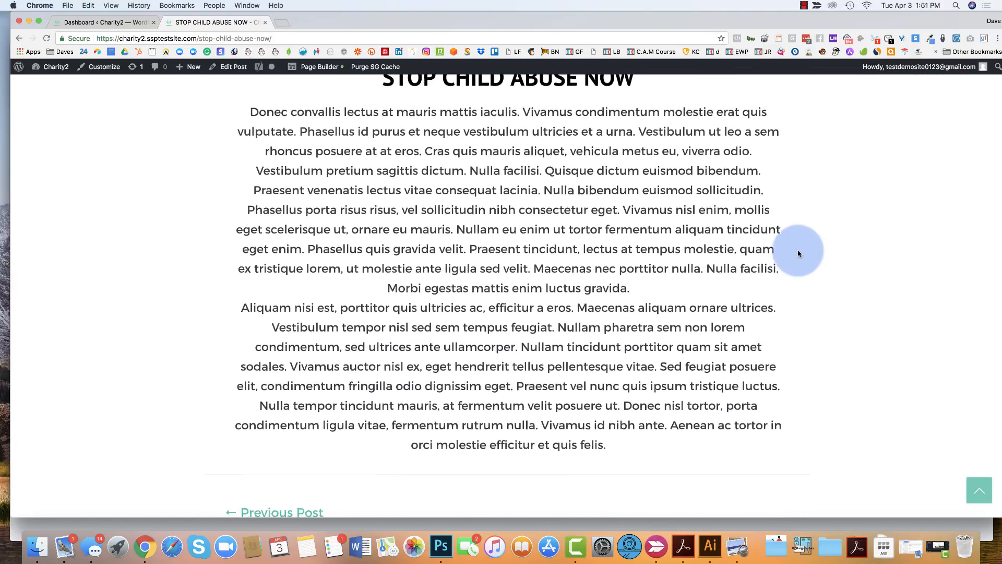
scroll(down, 3)
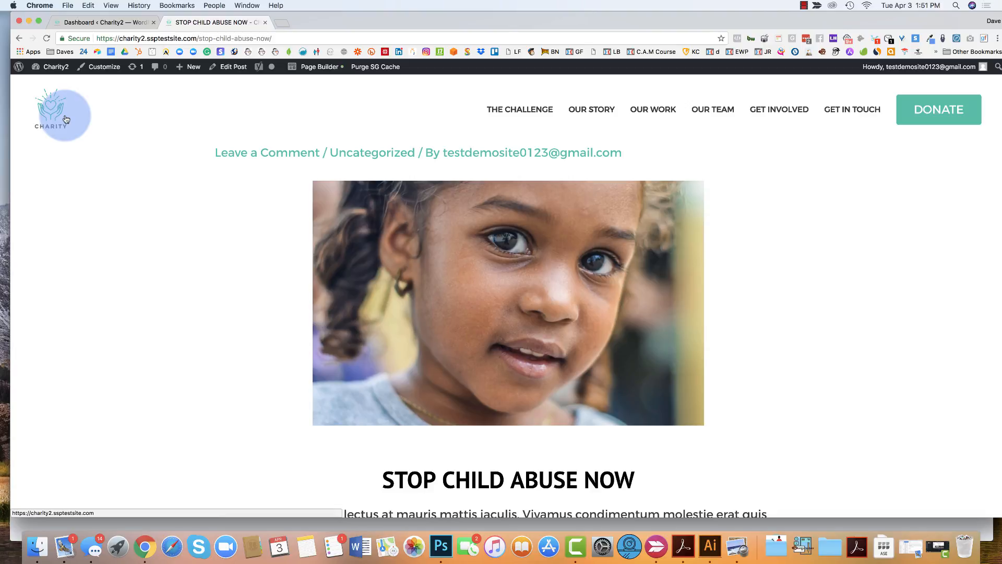
- Show the admin Pages list with the site's eight published pages
click(103, 22)
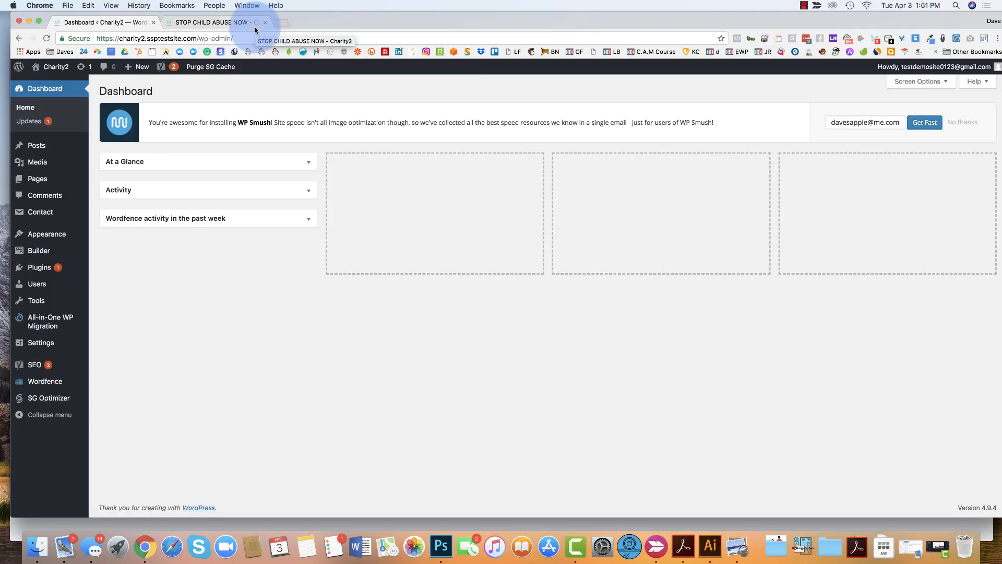
mouse_move(225, 168)
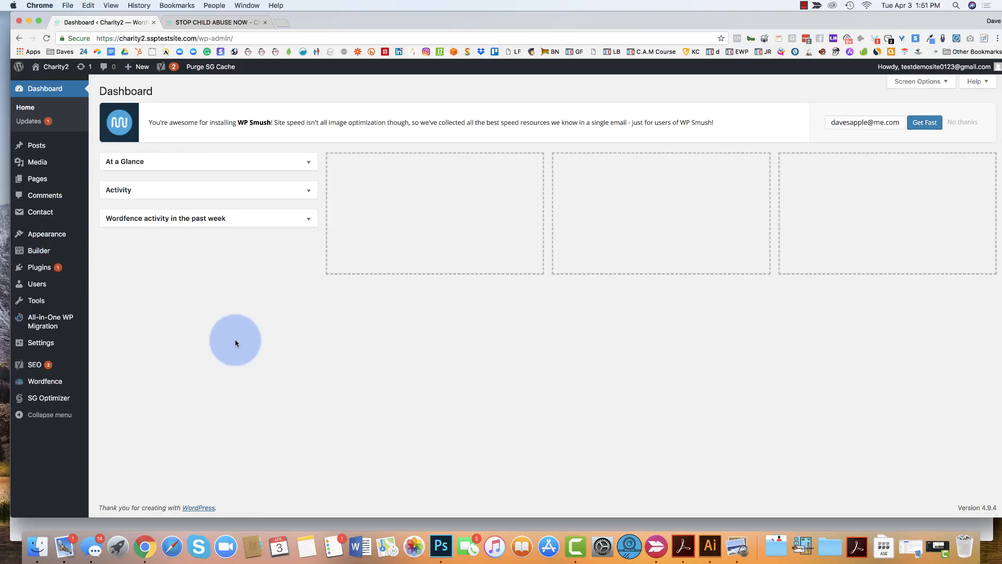
mouse_move(37, 179)
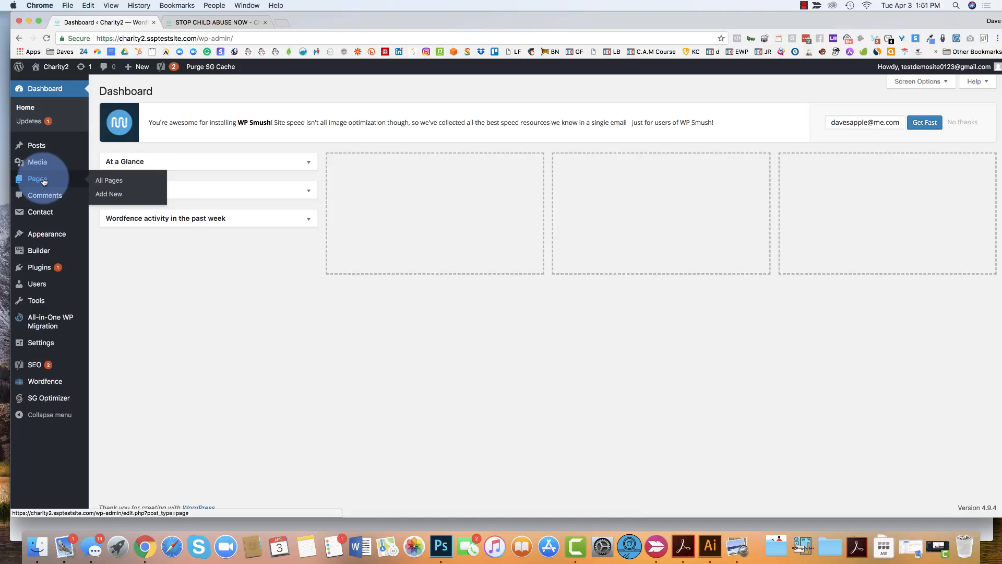
click(108, 180)
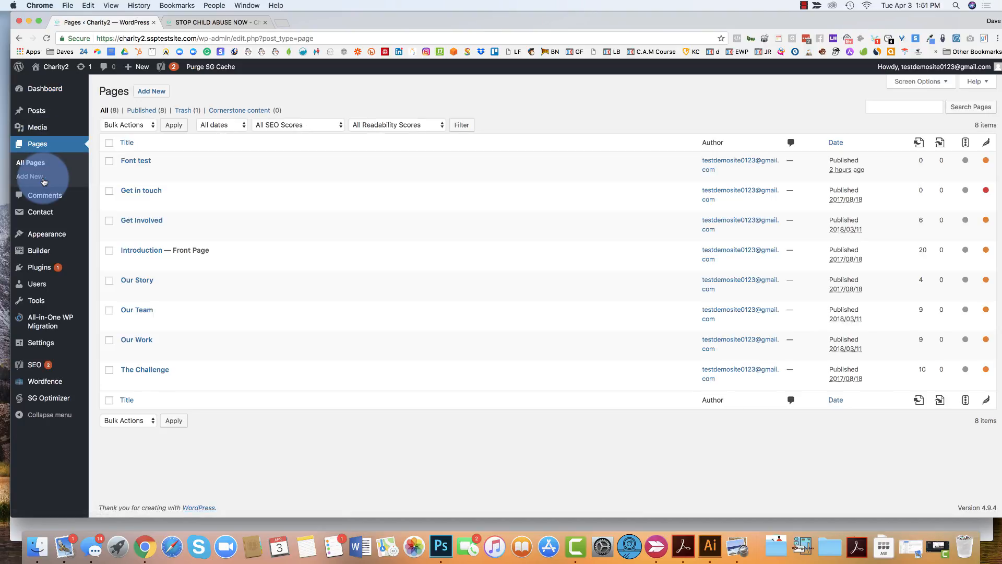
mouse_move(29, 177)
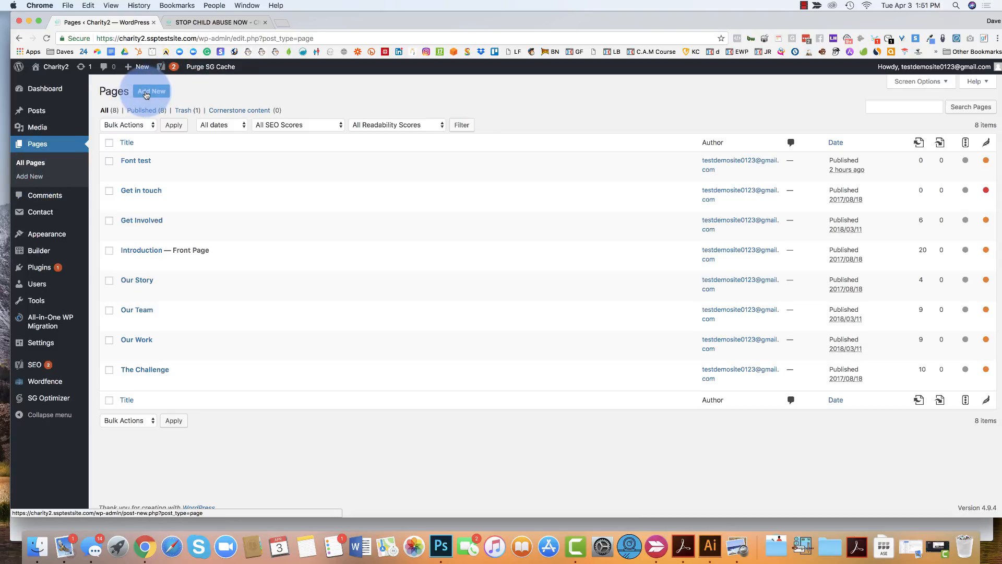
- Create a new page titled 'Test Page', correcting the mistyped title
click(152, 91)
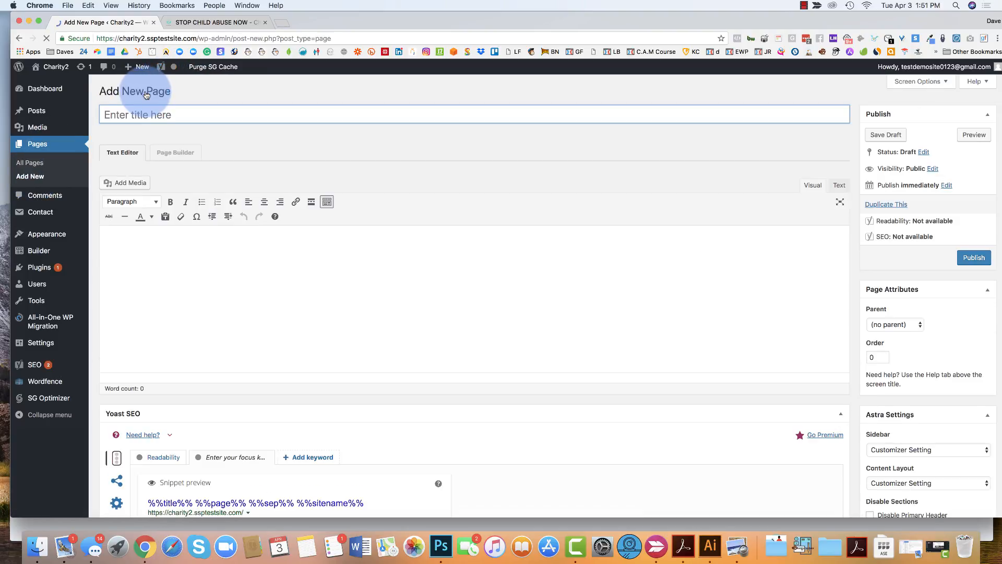
text(Test PAg)
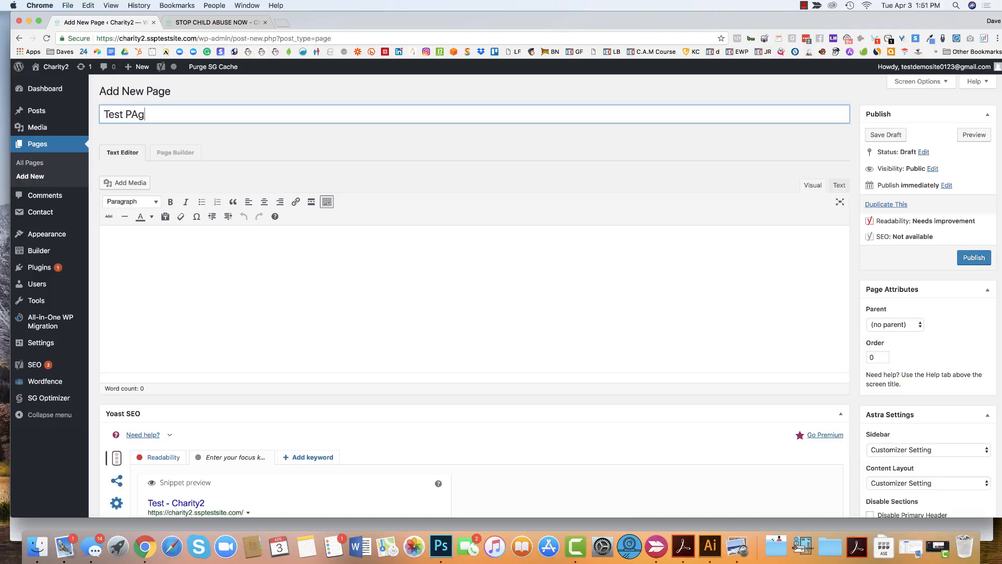
key(Backspace)
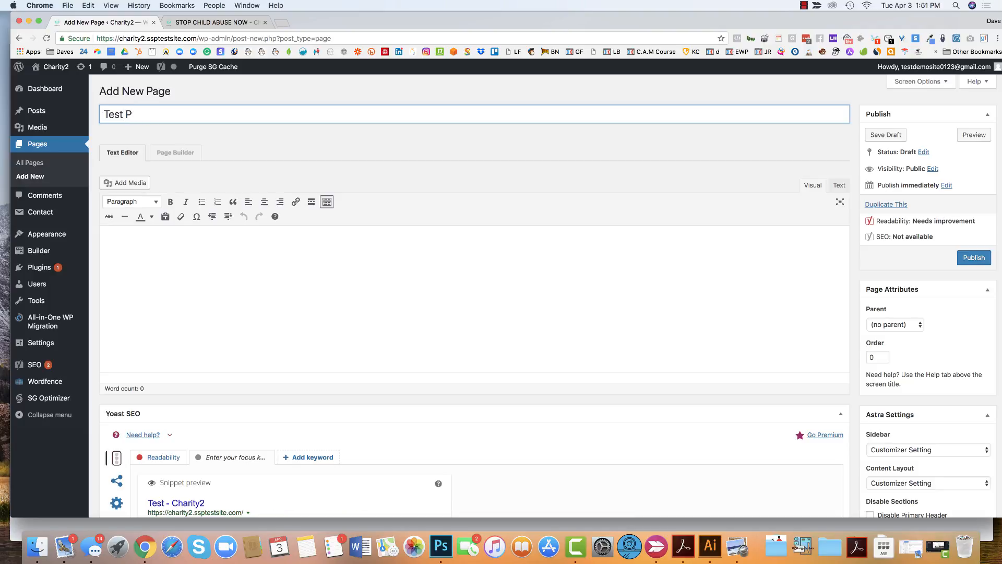
text(age)
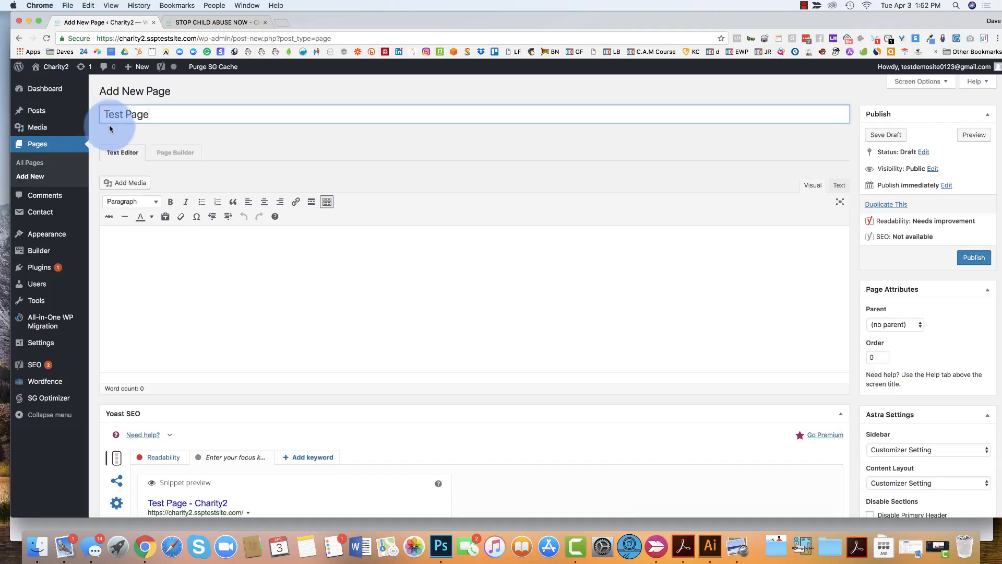
mouse_move(466, 181)
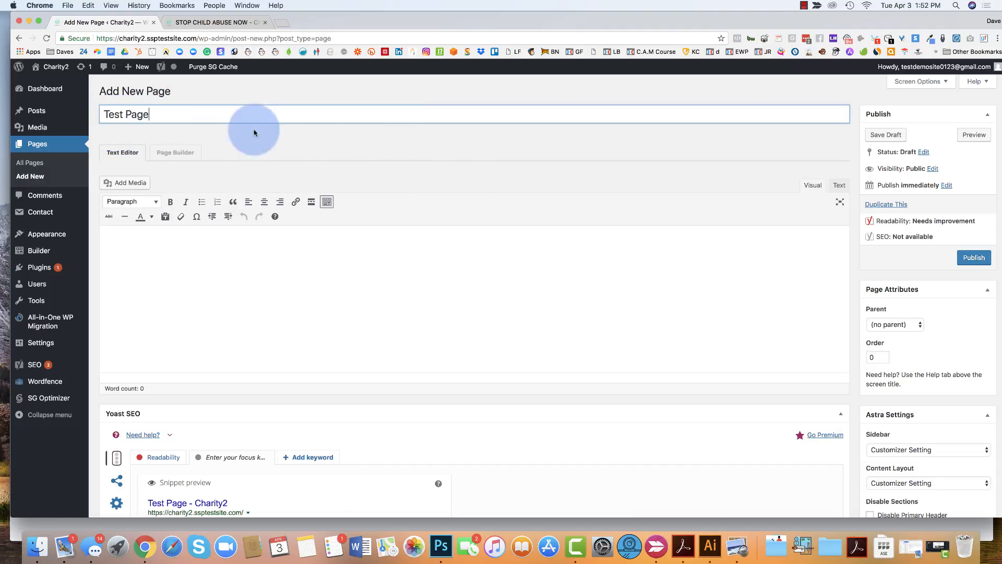
scroll(down, 3)
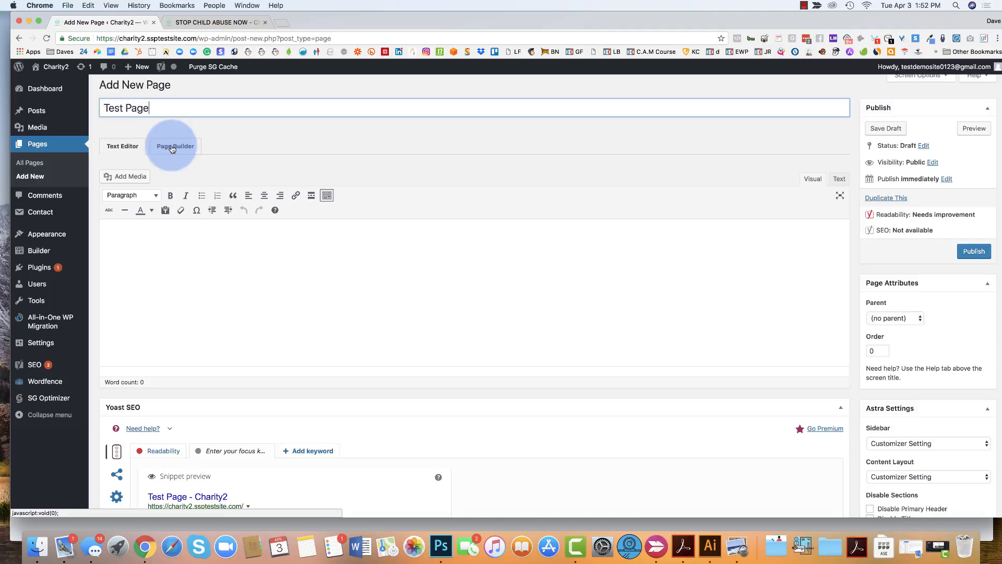
- Launch the page builder for Test Page, ending with the draft saved and permalink generated
click(175, 146)
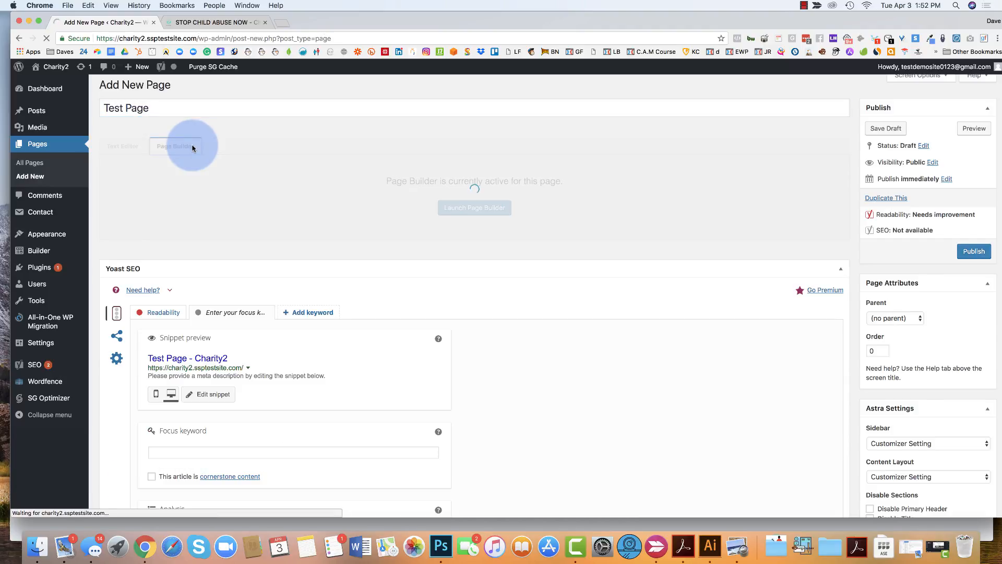
click(474, 207)
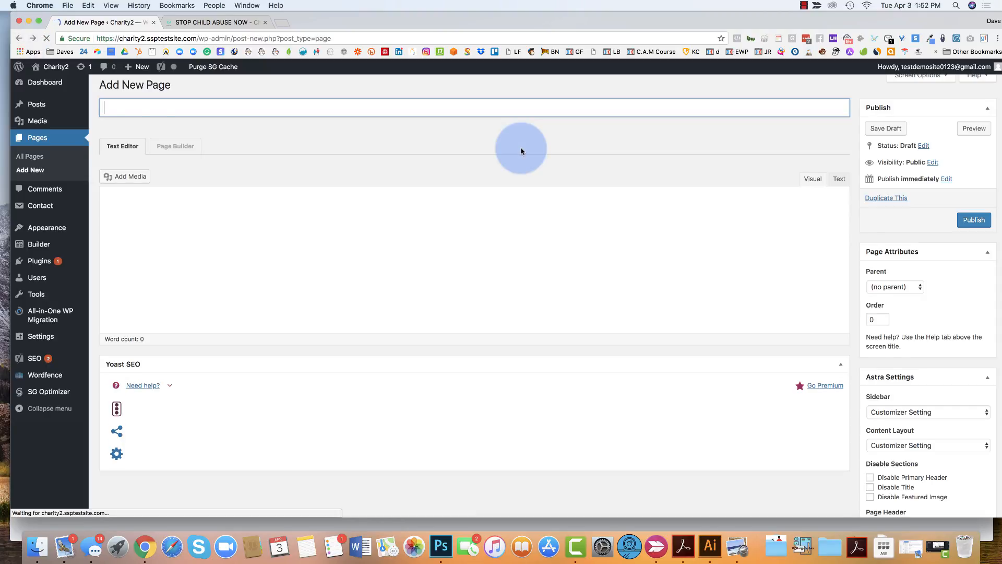
text(Test Page)
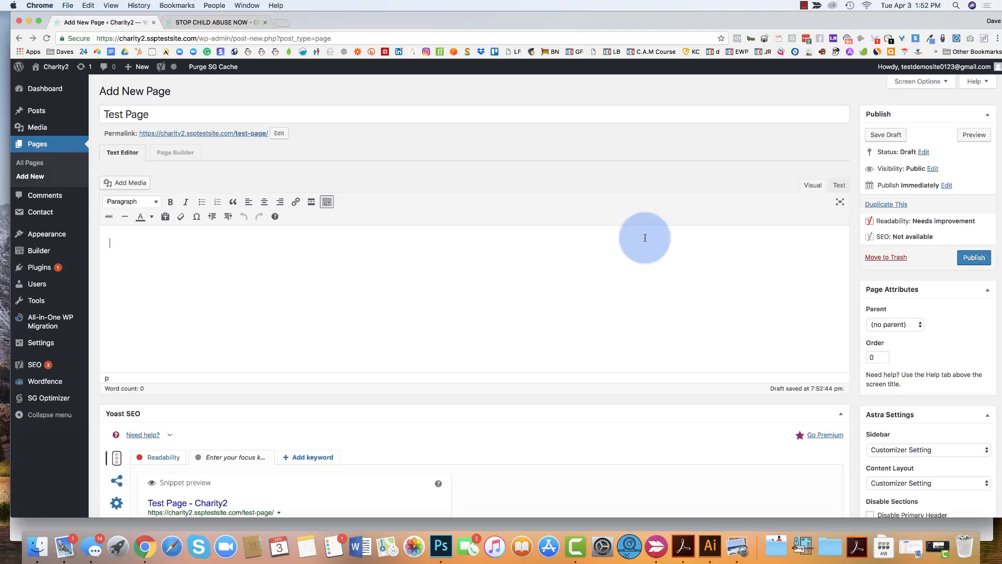
mouse_move(885, 135)
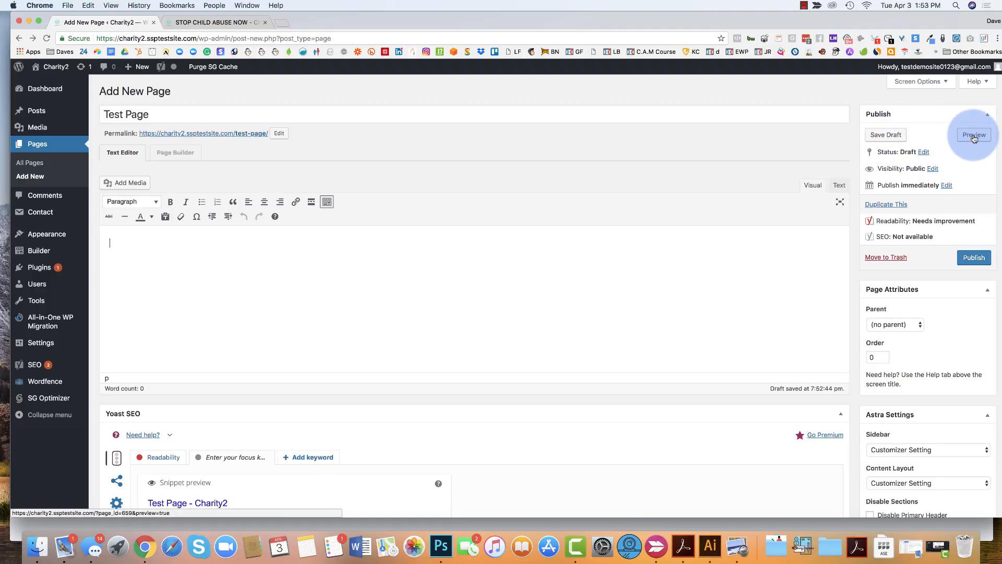
- Preview the Test Page draft in a new tab, then publish it
click(973, 135)
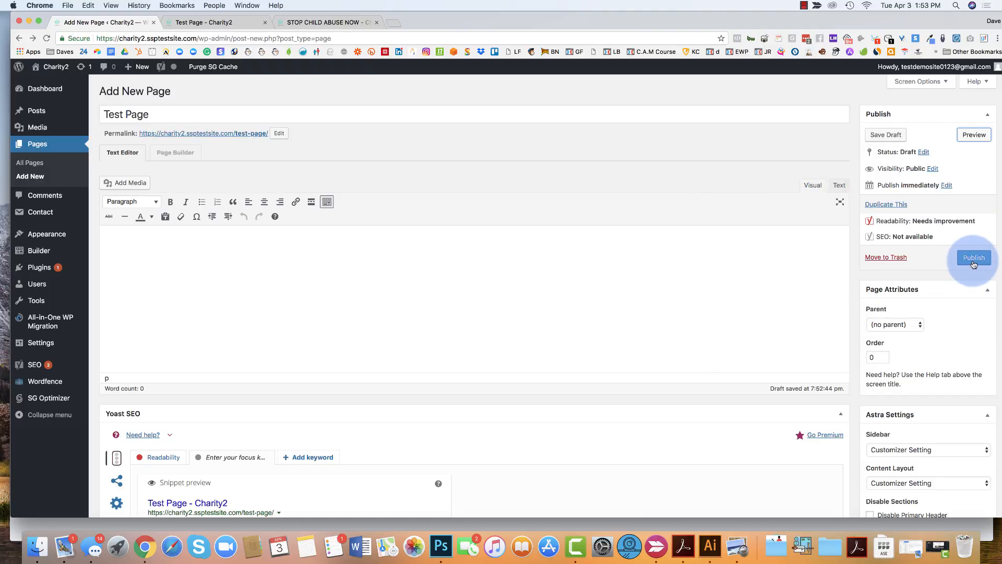
click(973, 256)
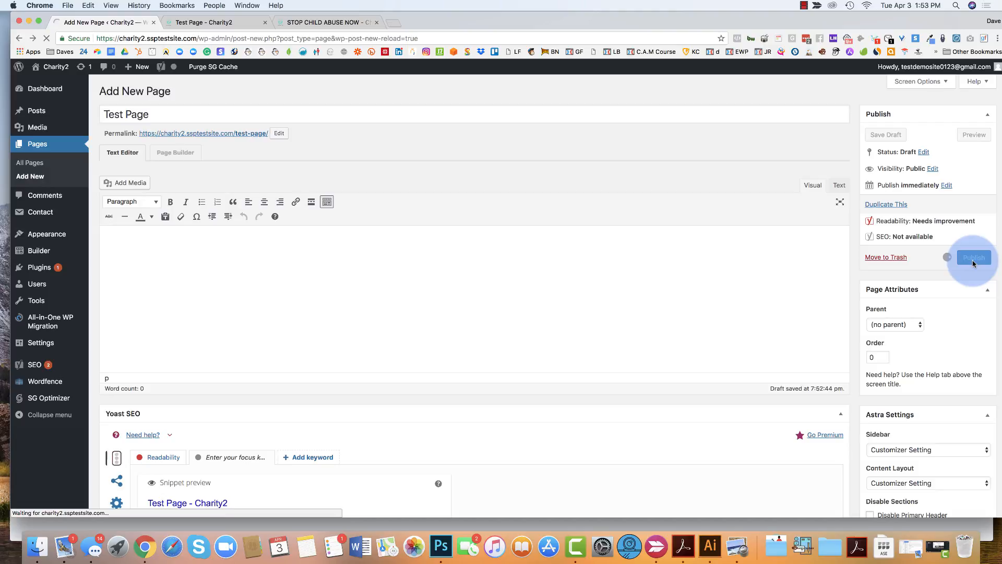
click(974, 257)
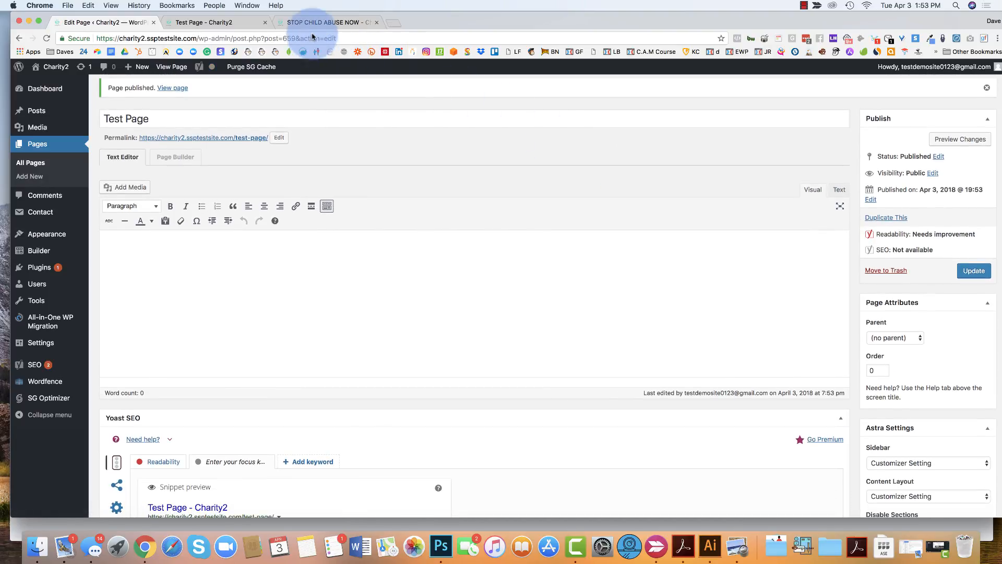
click(325, 22)
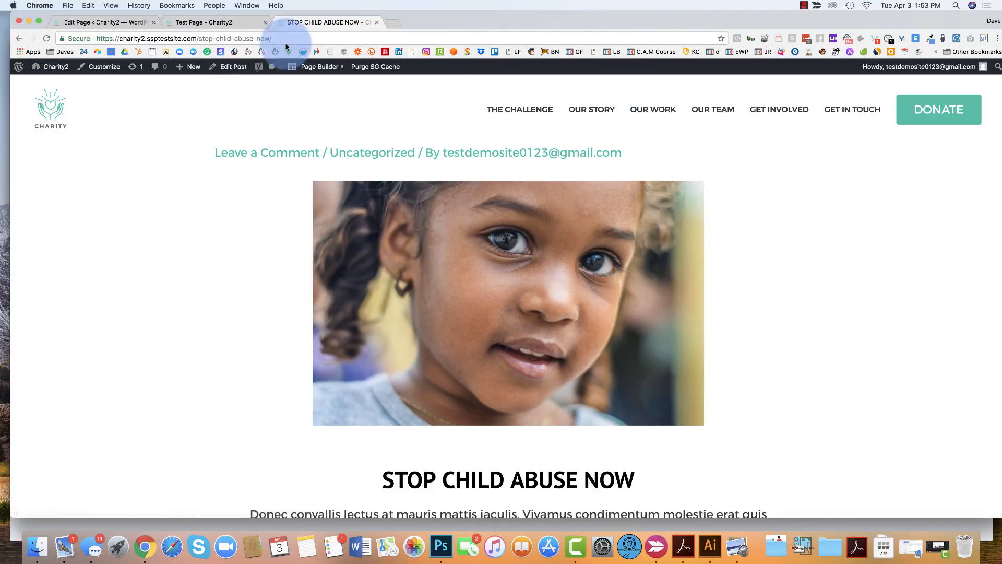
click(46, 38)
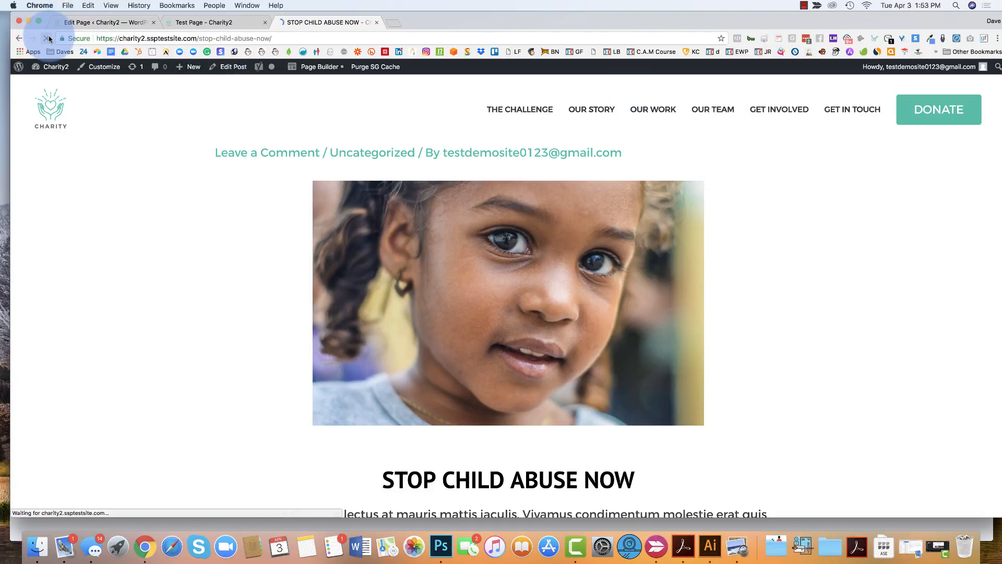
click(48, 38)
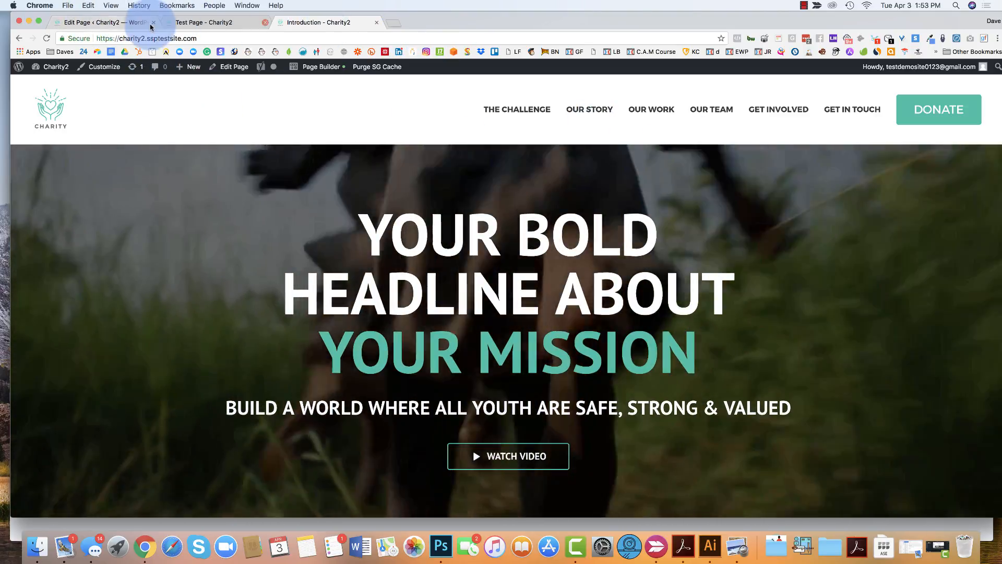
click(103, 23)
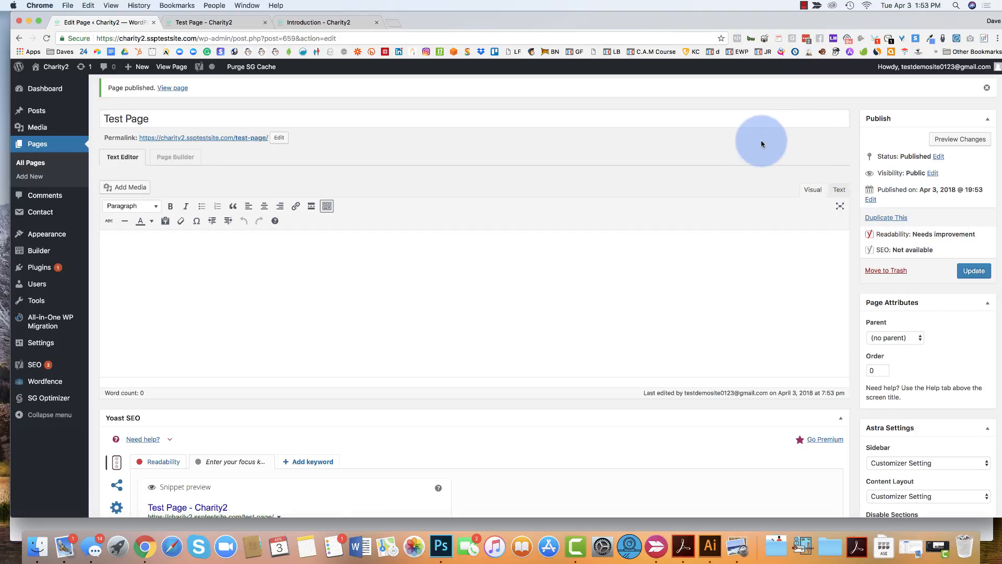
- Keep Test Page's Parent set to (no parent) and collapse Page Attributes
scroll(down, 3)
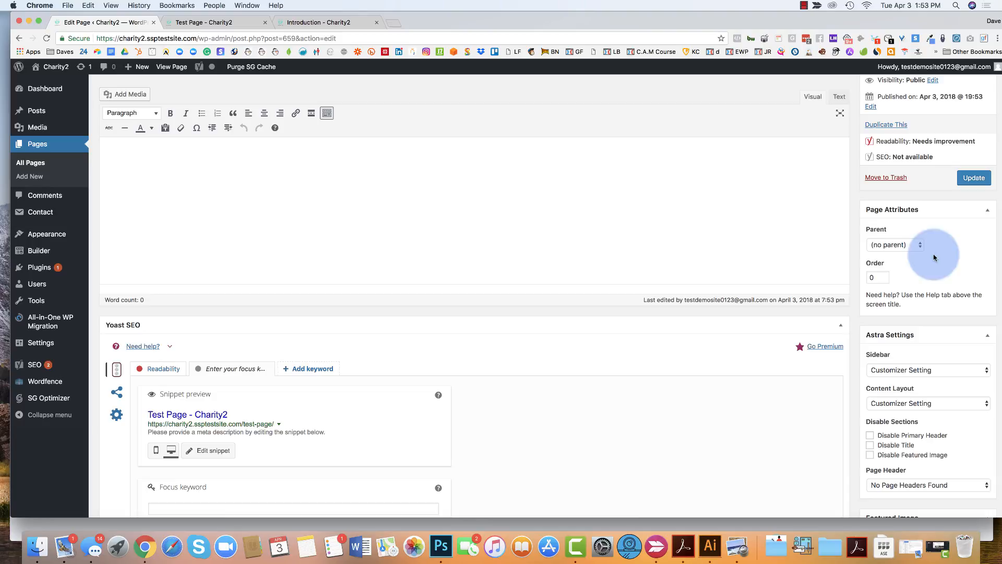
click(895, 245)
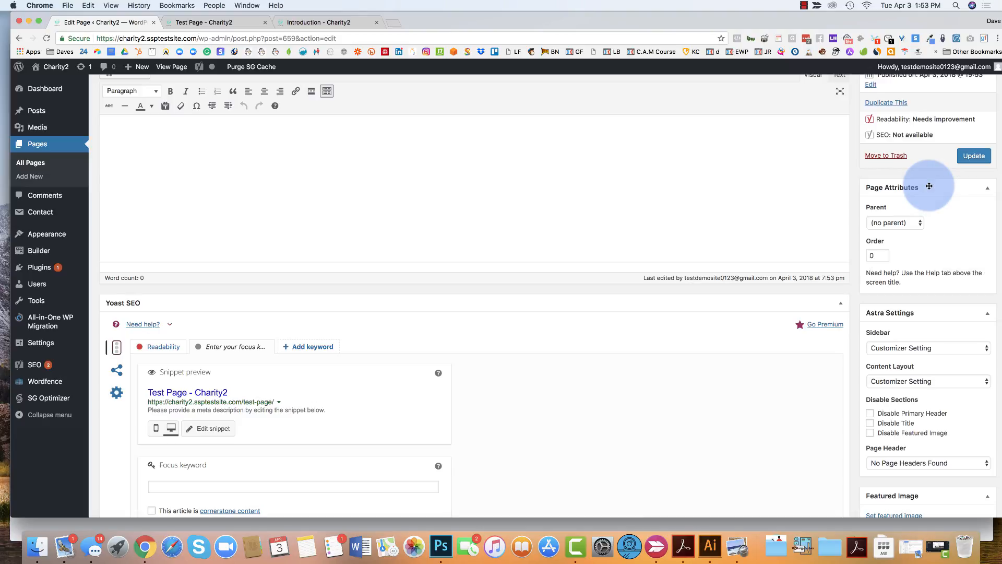
click(894, 222)
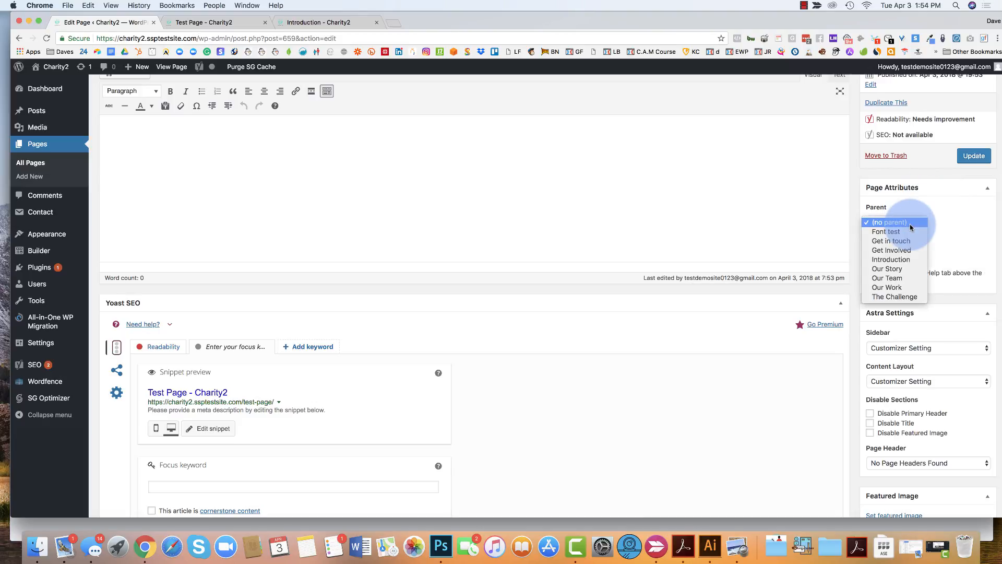
click(890, 222)
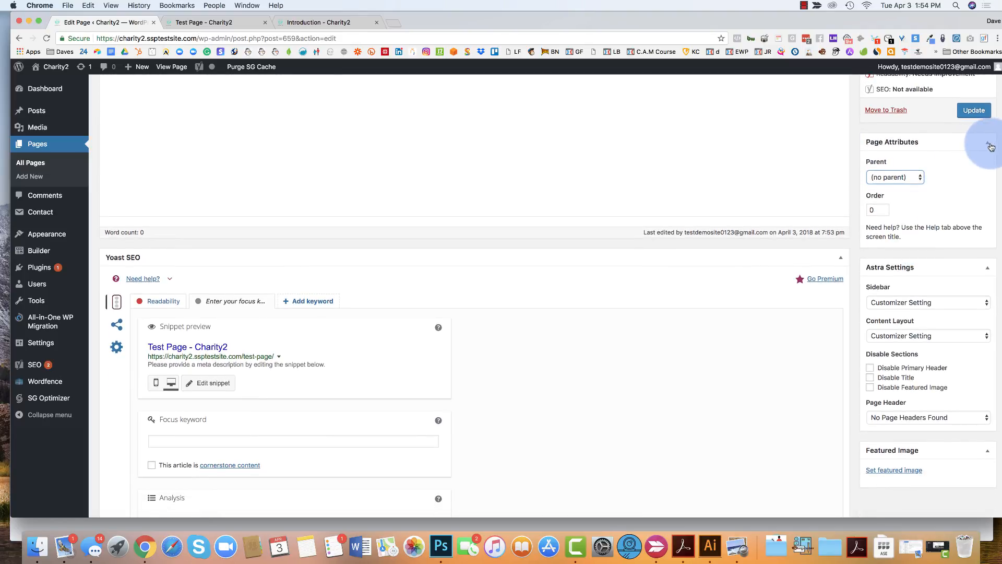
click(987, 141)
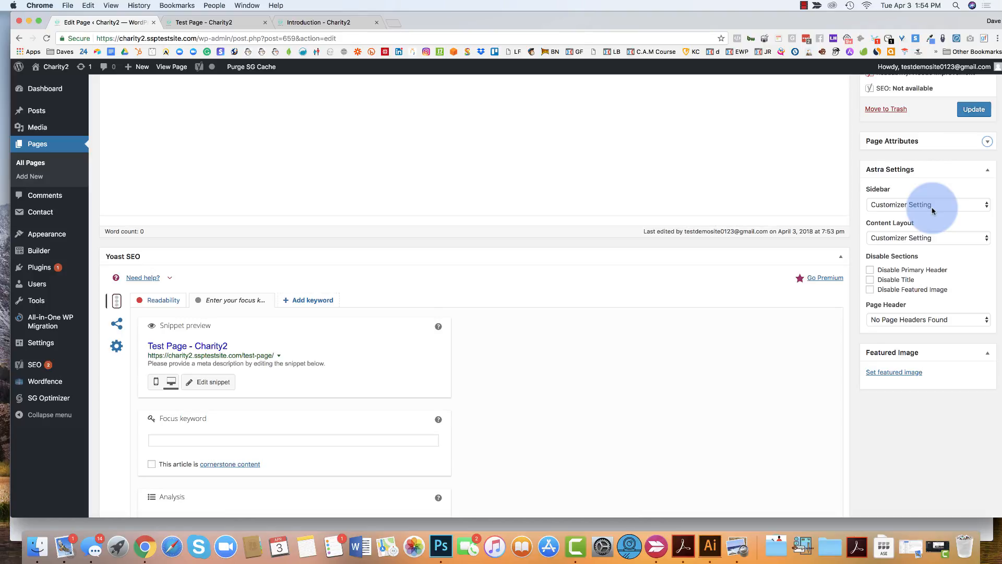
click(927, 204)
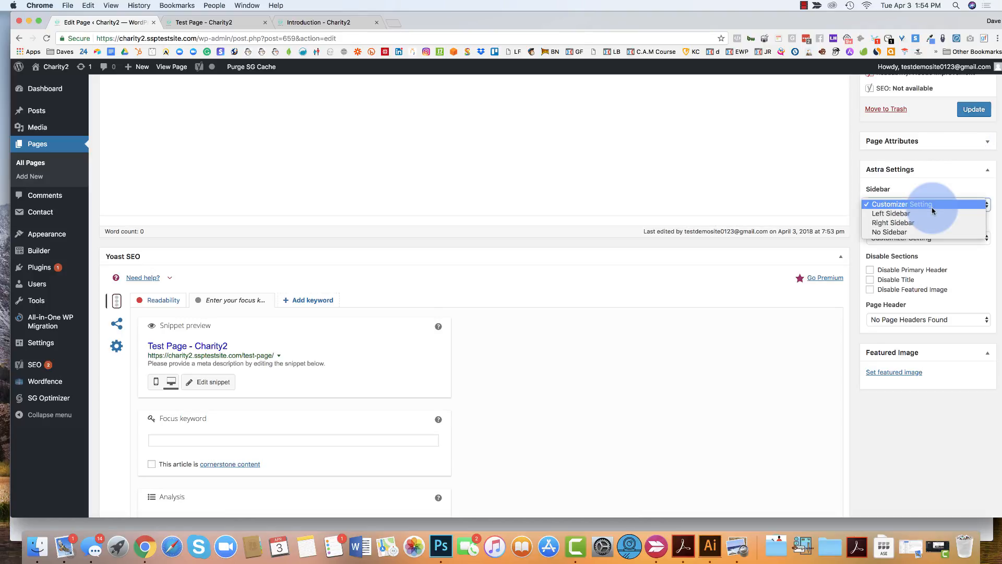
click(927, 204)
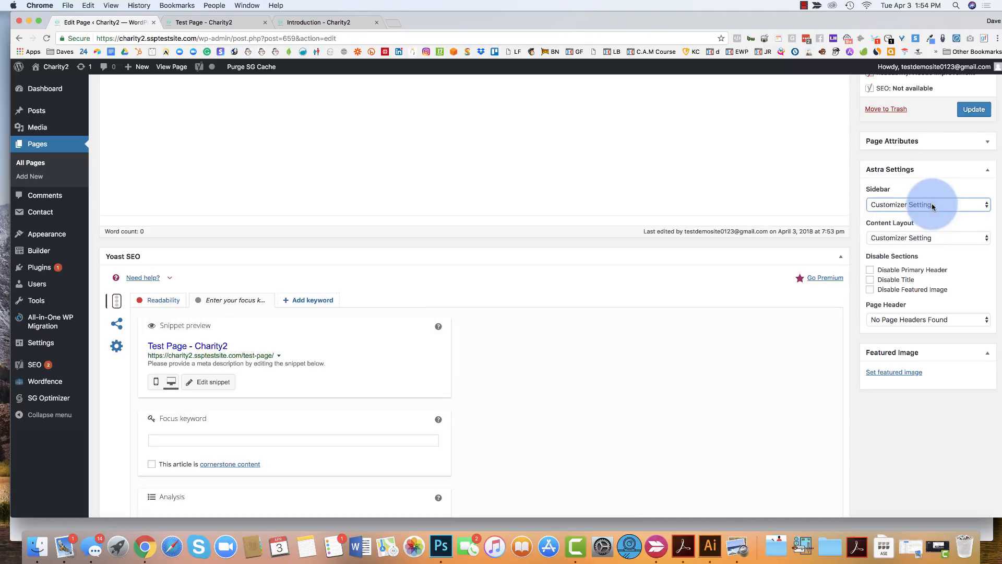
click(927, 237)
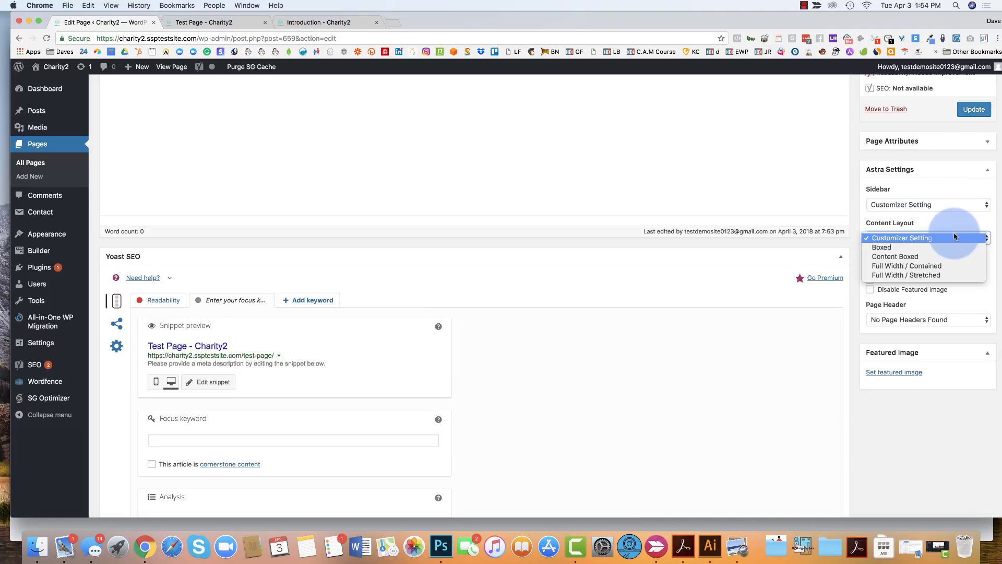
click(901, 238)
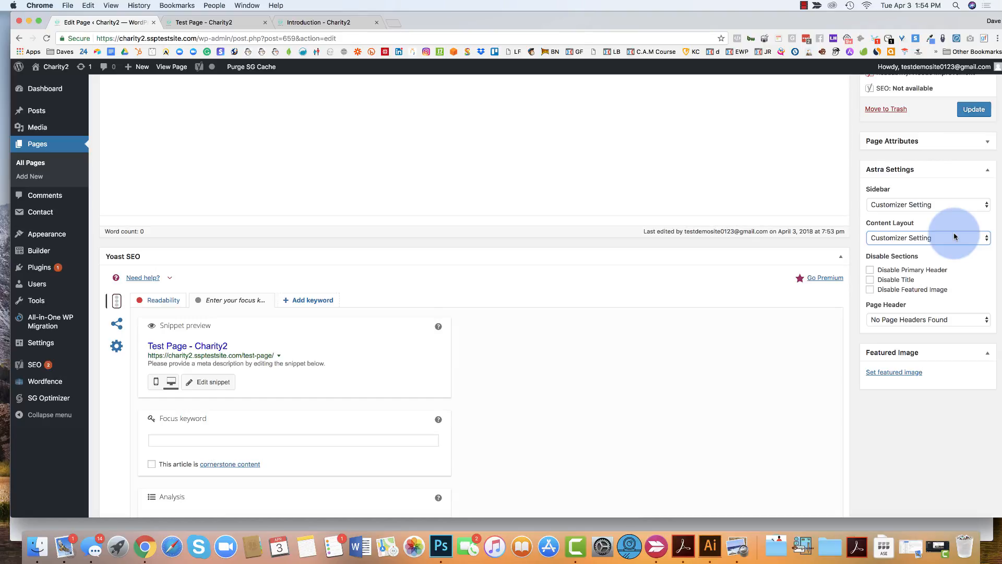
click(926, 238)
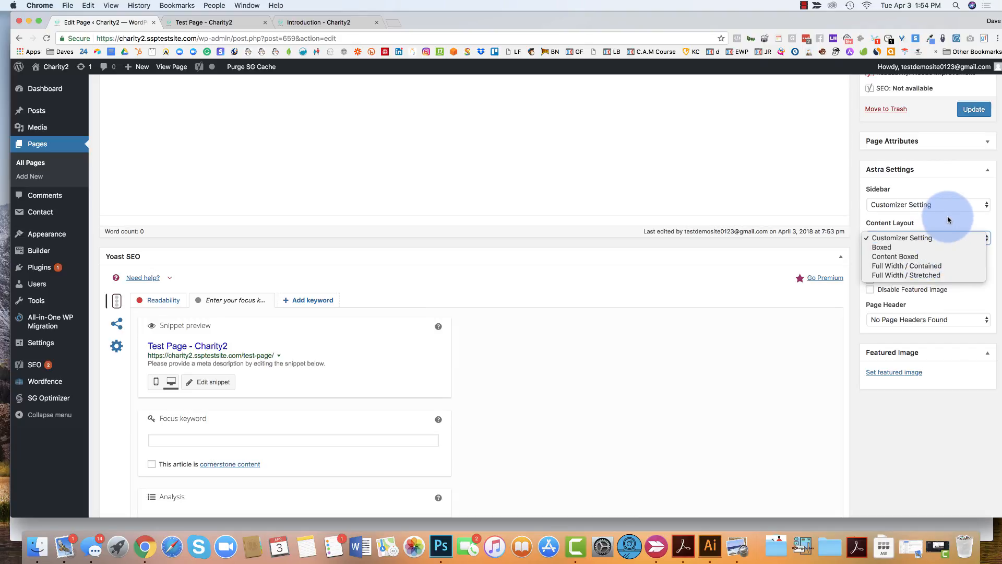
click(926, 238)
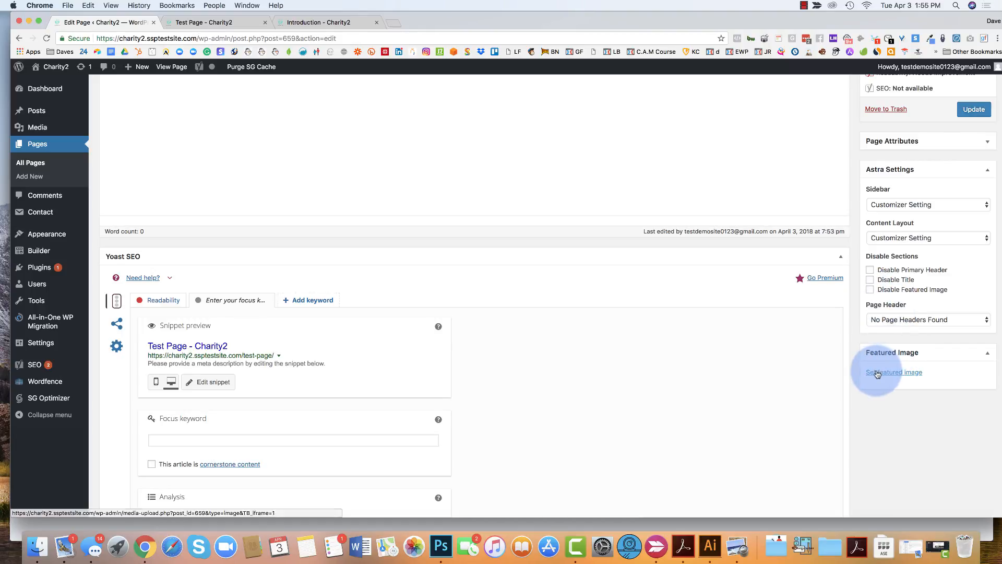
click(894, 373)
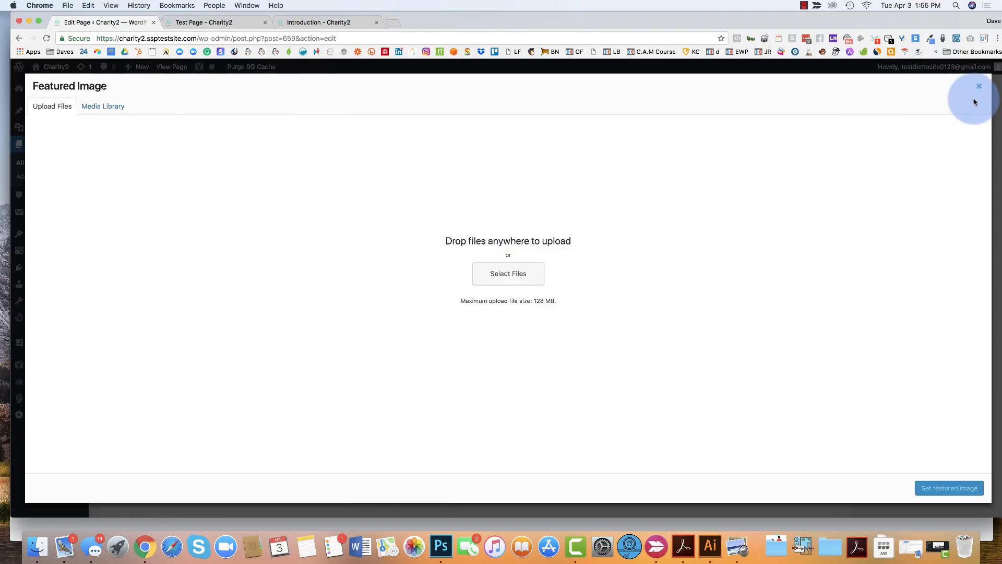
click(978, 86)
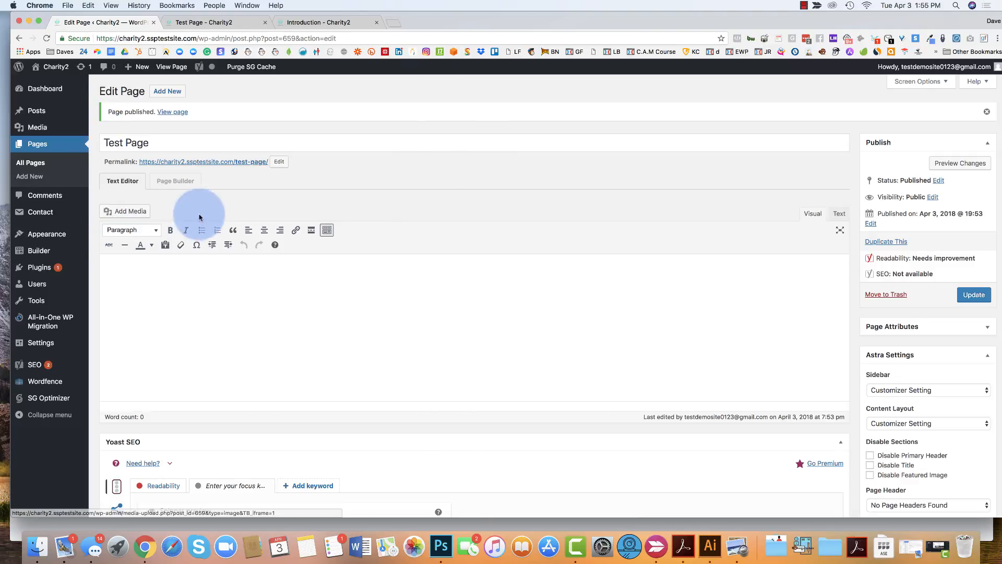
- Set No Sidebar, Full Width / Stretched, disable title and featured image, then open the page builder
click(176, 181)
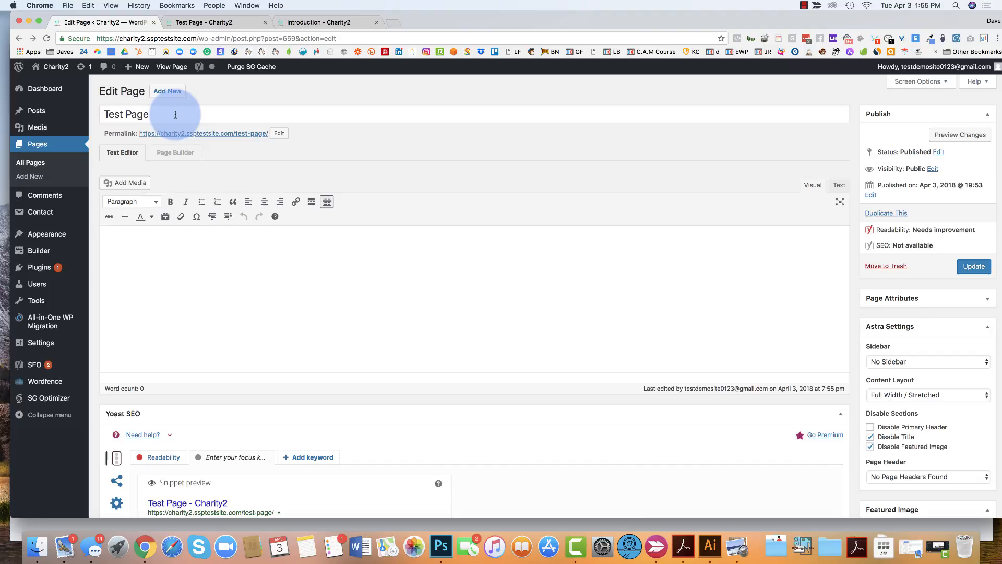
mouse_move(583, 148)
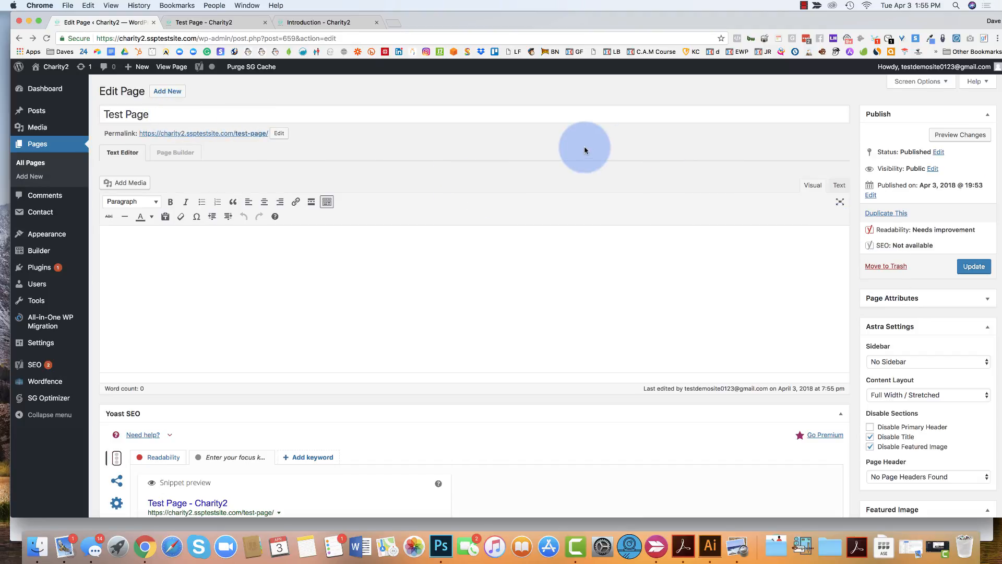
scroll(down, 3)
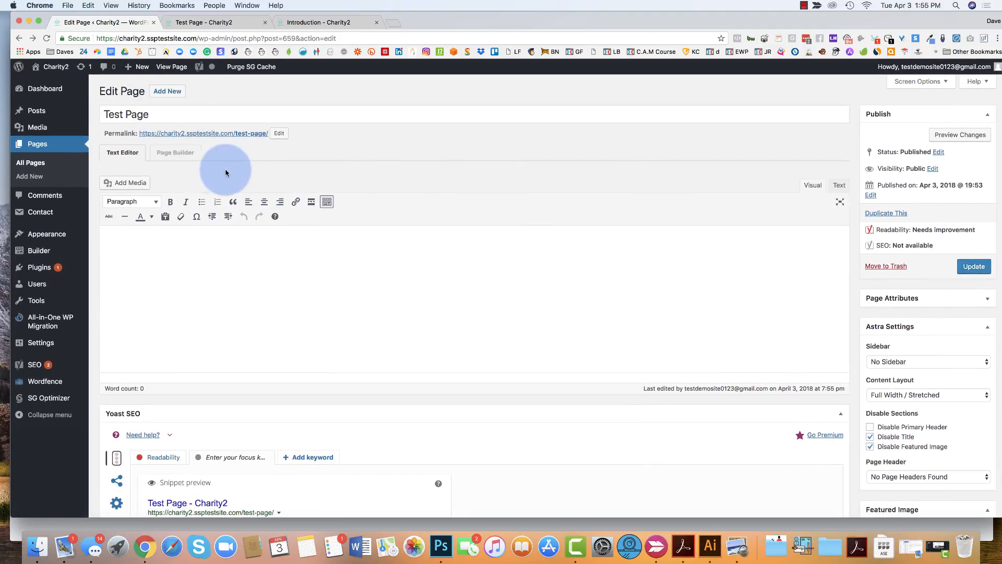
click(175, 151)
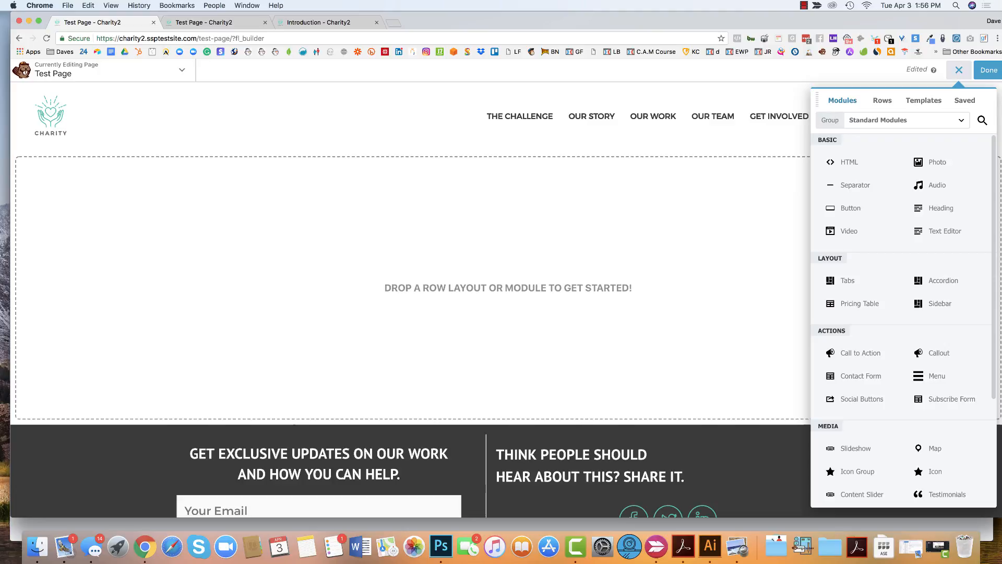
- Exit the empty Beaver Builder layout and go to the Posts list
click(988, 69)
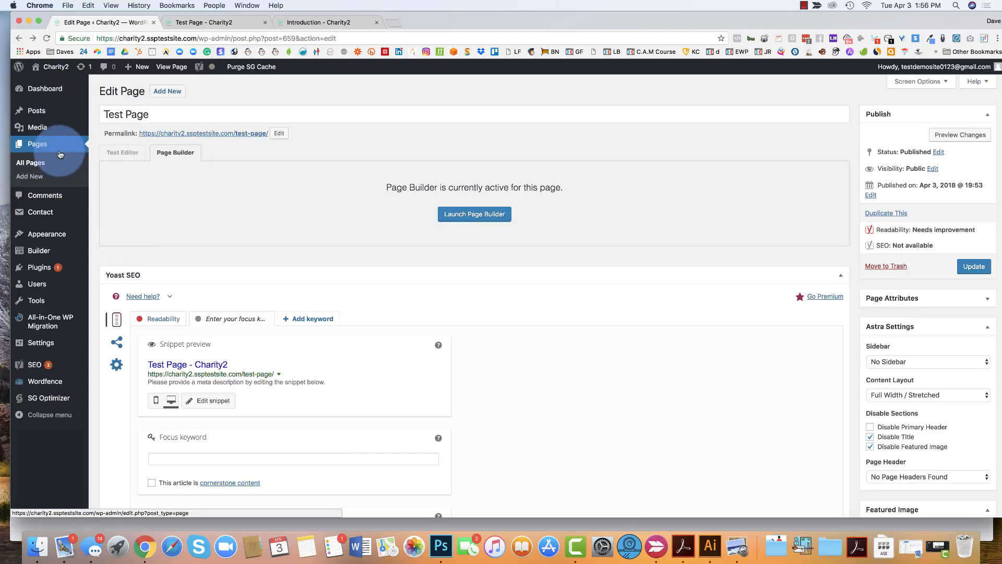
click(37, 111)
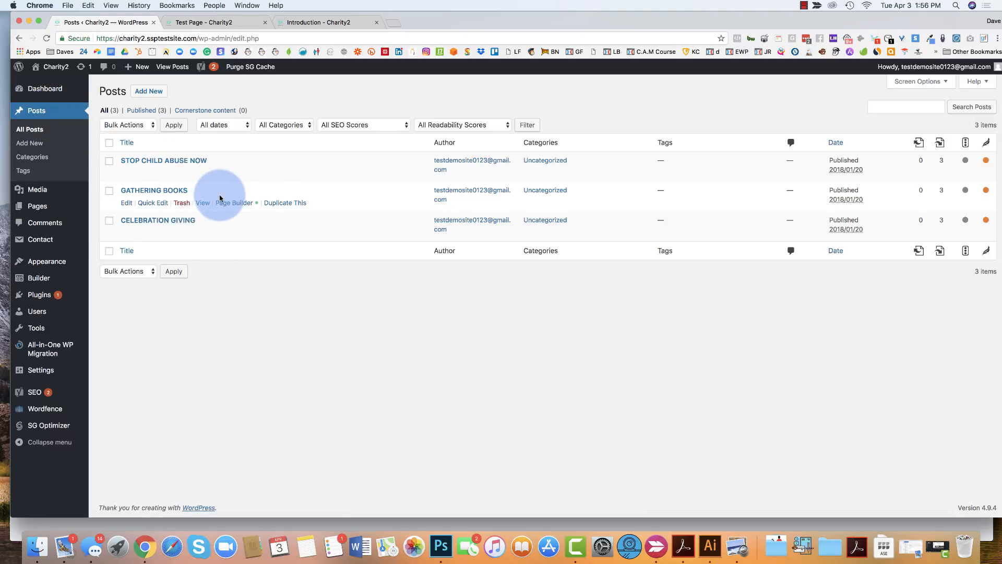
mouse_move(30, 142)
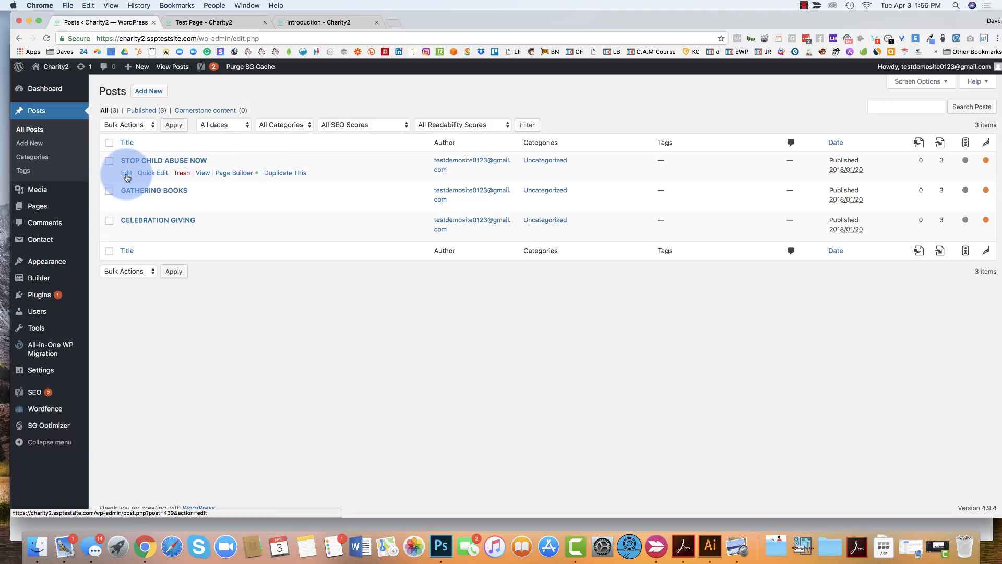
mouse_move(183, 173)
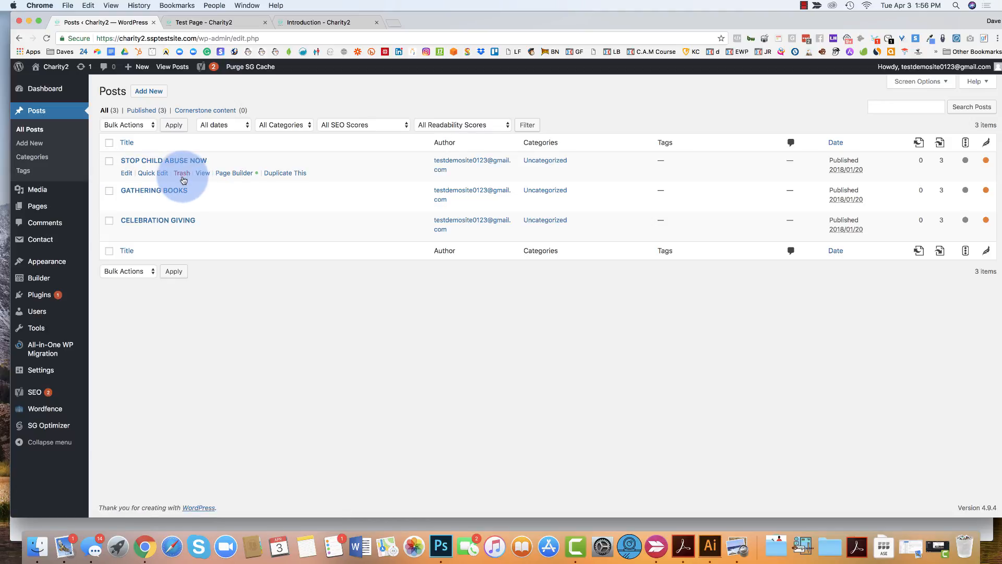
mouse_move(203, 174)
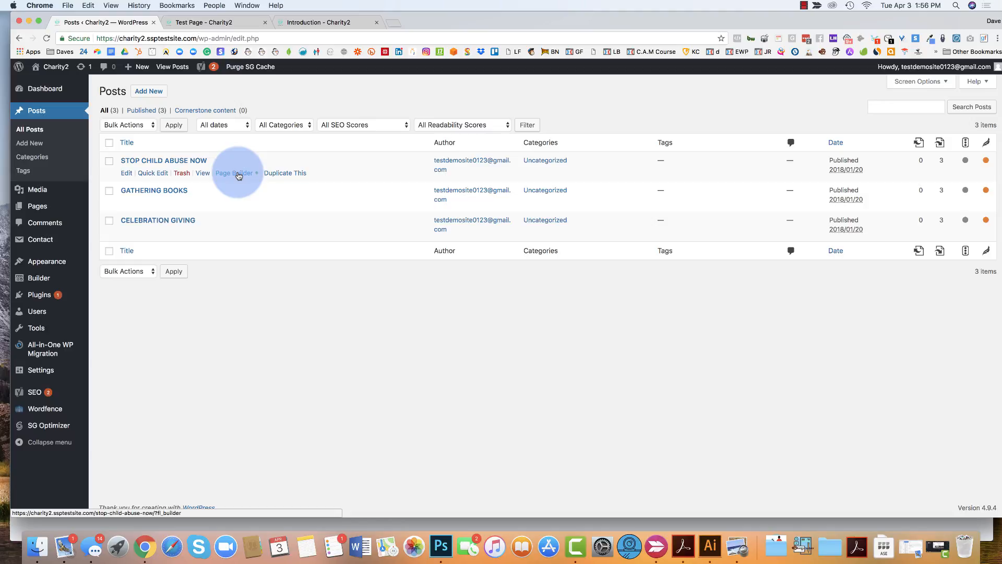
mouse_move(284, 173)
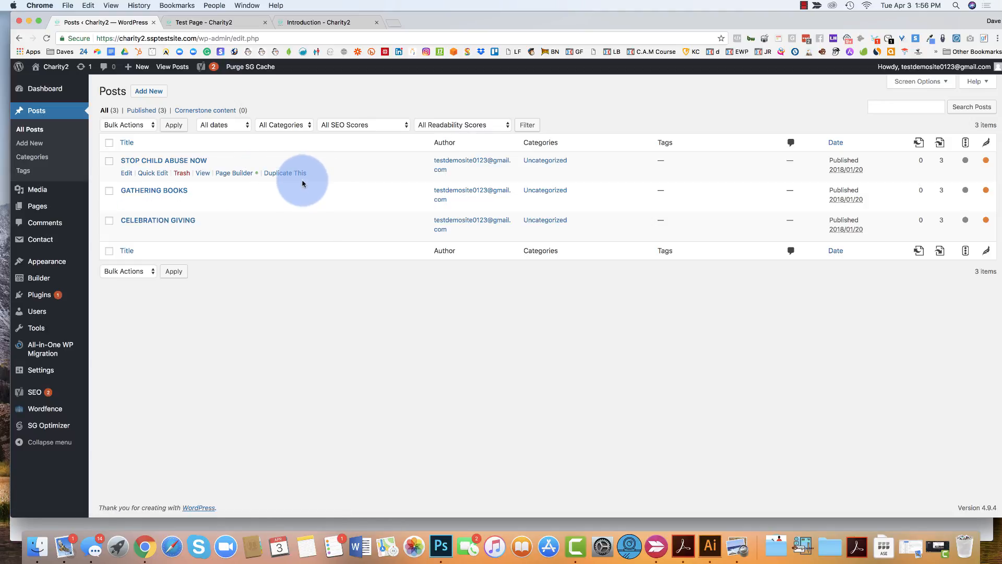
mouse_move(233, 176)
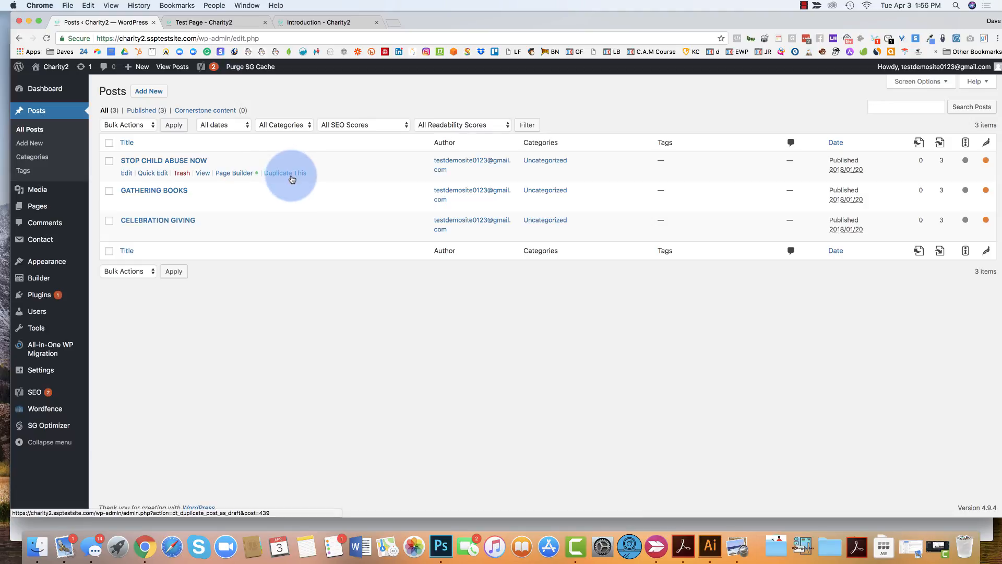
- Duplicate STOP CHILD ABUSE NOW as a draft and trash that copy
click(284, 173)
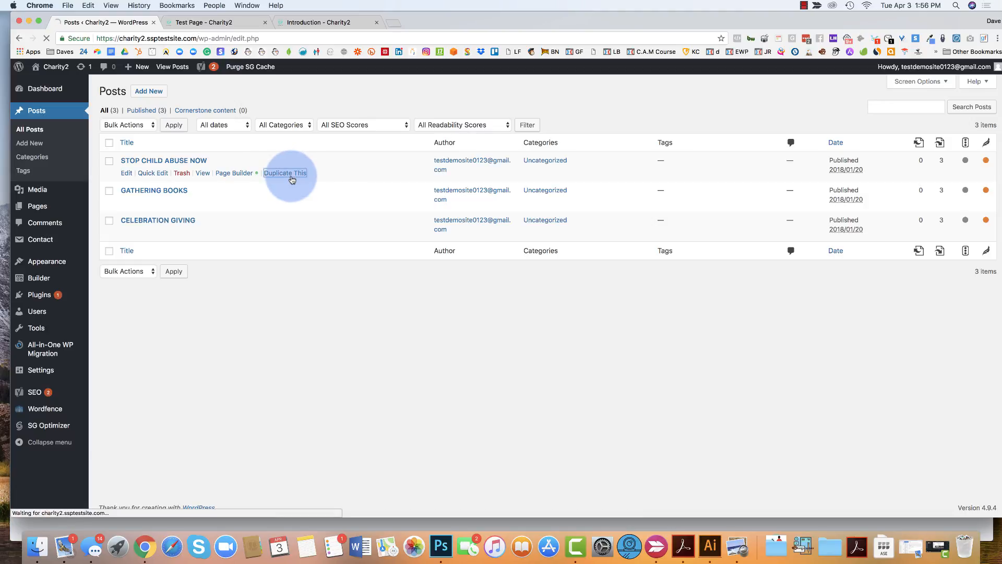
click(285, 173)
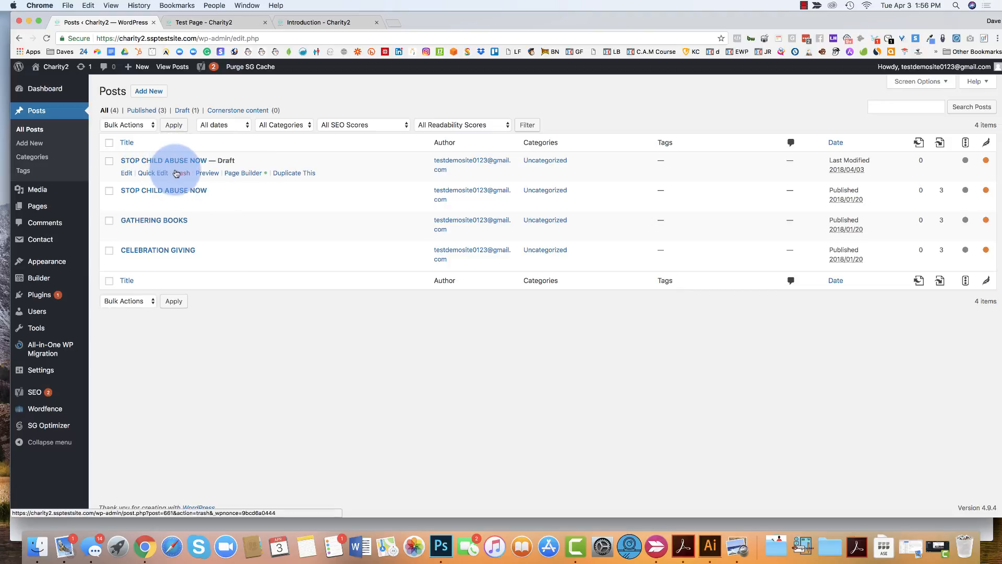
click(182, 172)
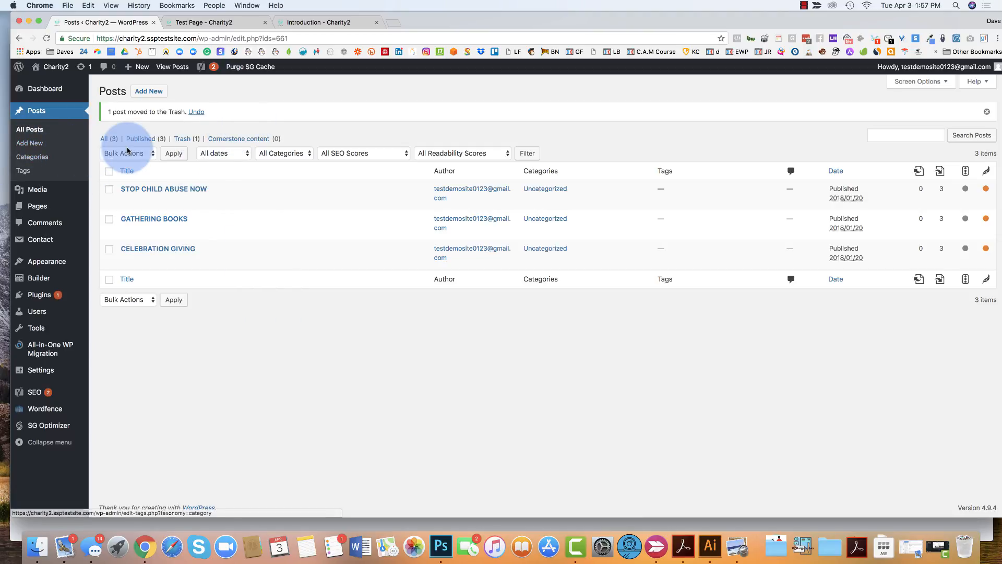
- Start a new post and give it the title 'Test Blog'
click(148, 91)
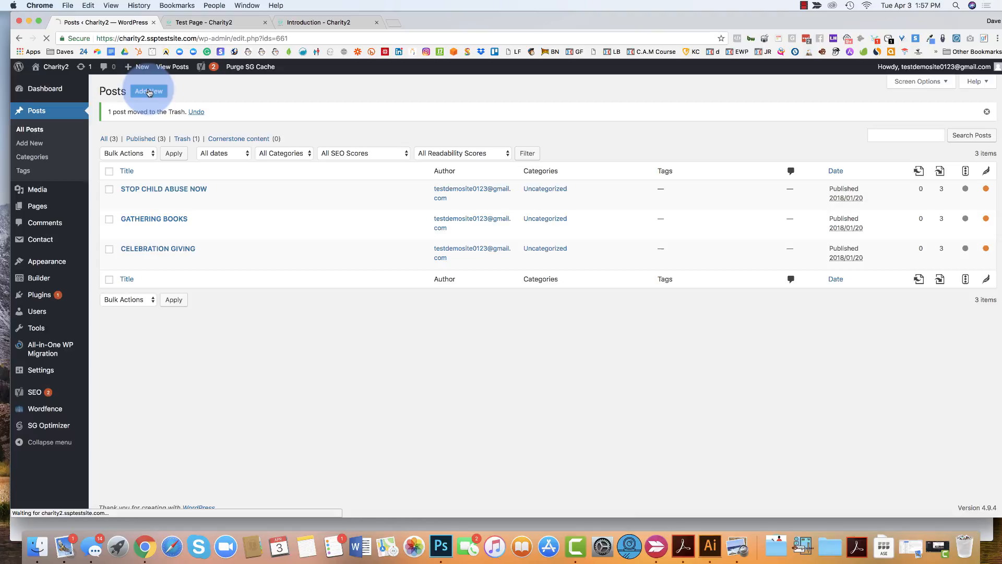
click(149, 91)
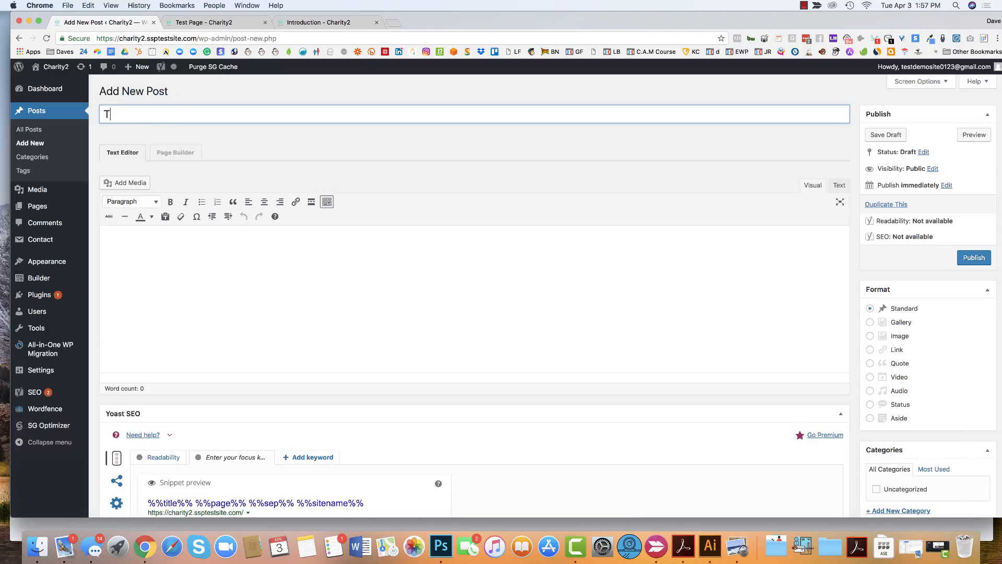
text(est Blog)
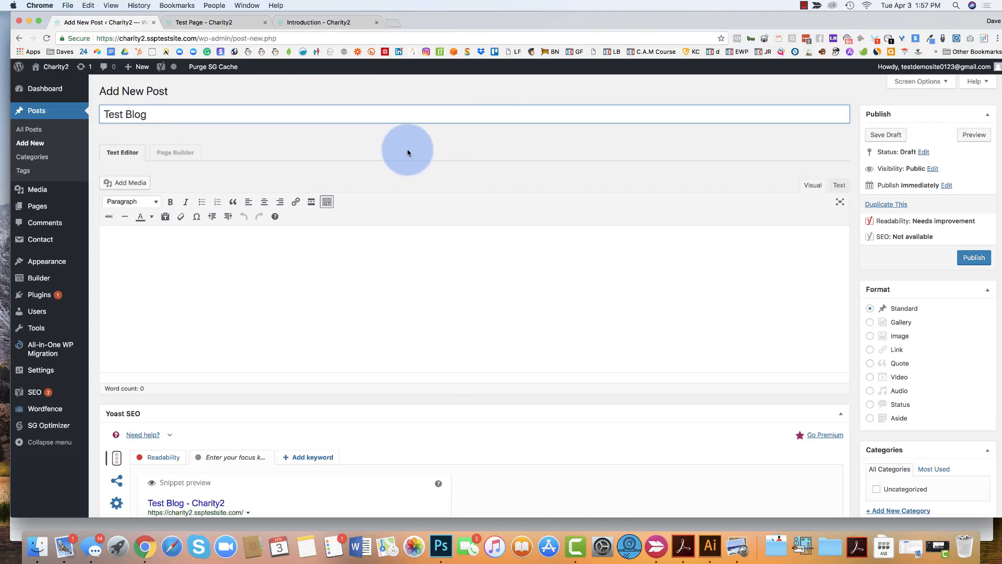
click(294, 117)
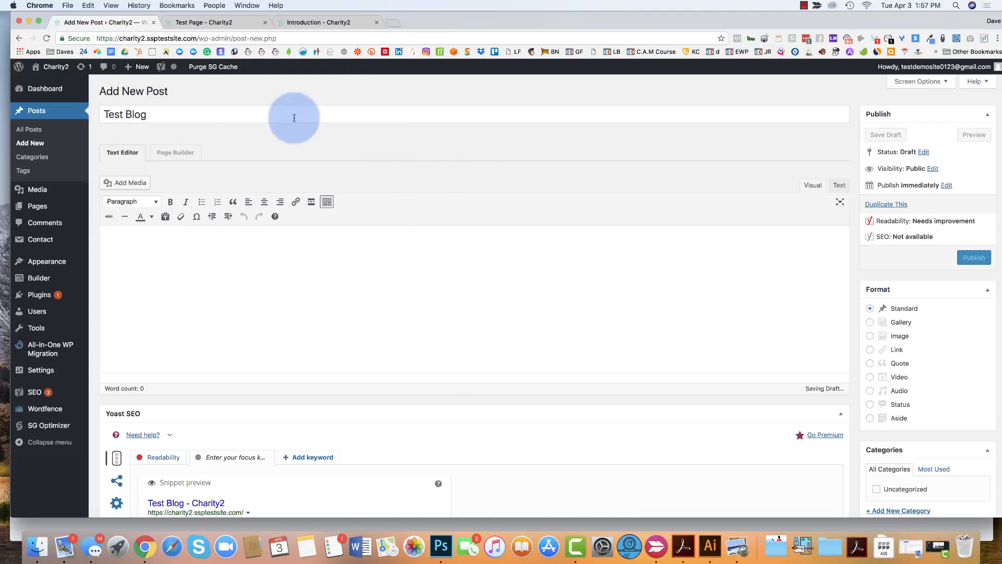
- Publish the Test Blog post and switch over to the site homepage
click(973, 257)
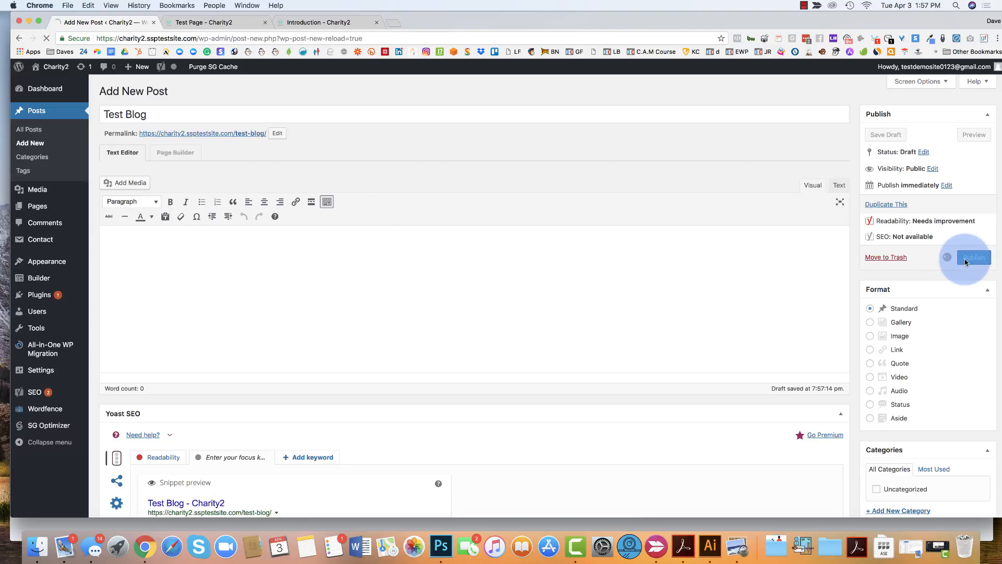
click(971, 257)
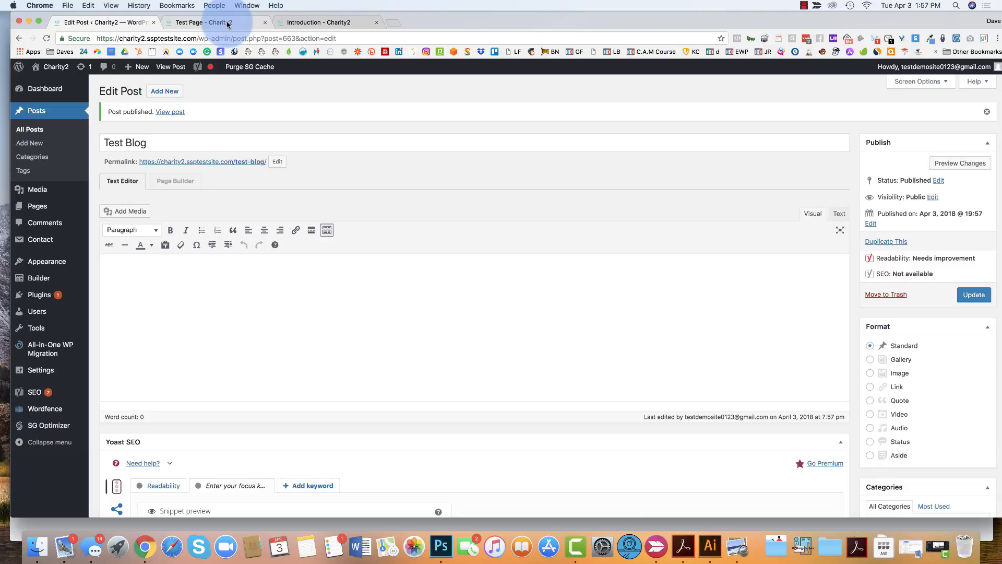
click(204, 22)
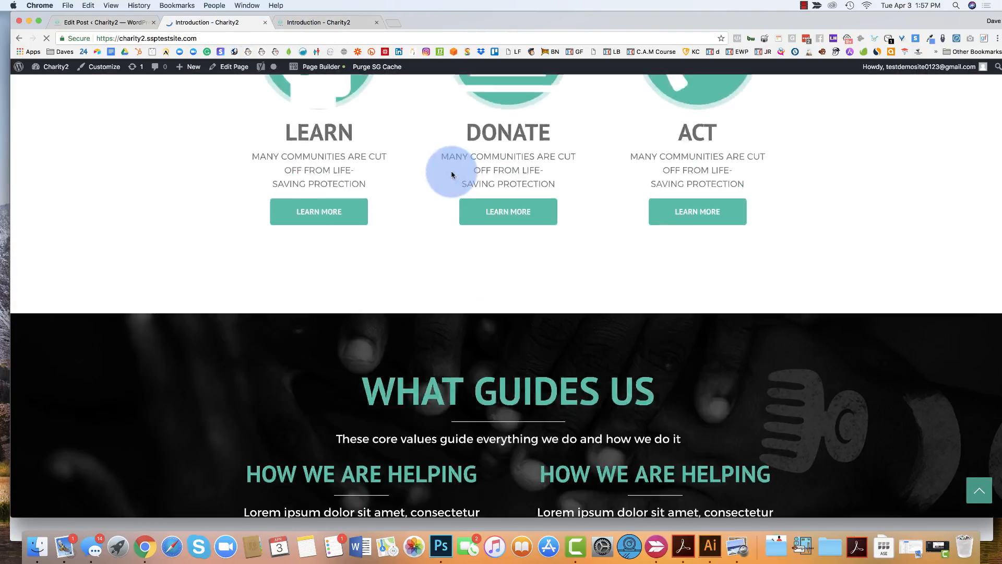
- Verify Test Blog appears under Blog Updates and Recent Posts, returning to the post editor
scroll(down, 3)
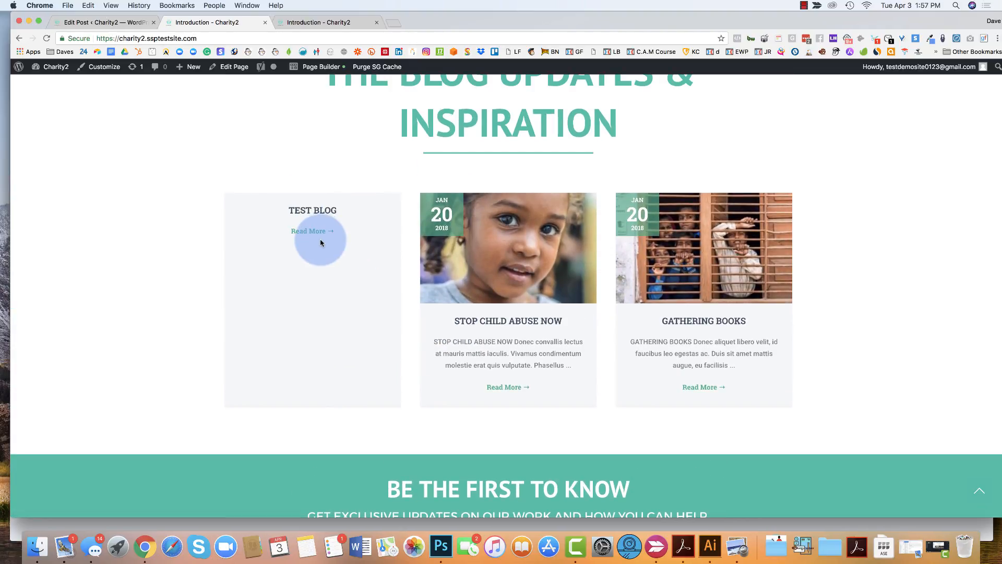
mouse_move(561, 245)
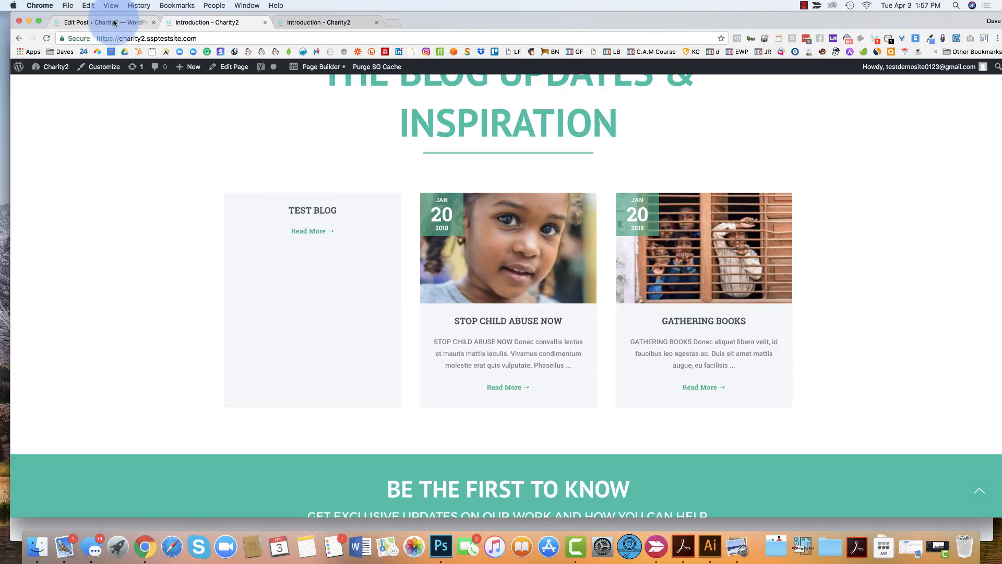
click(102, 22)
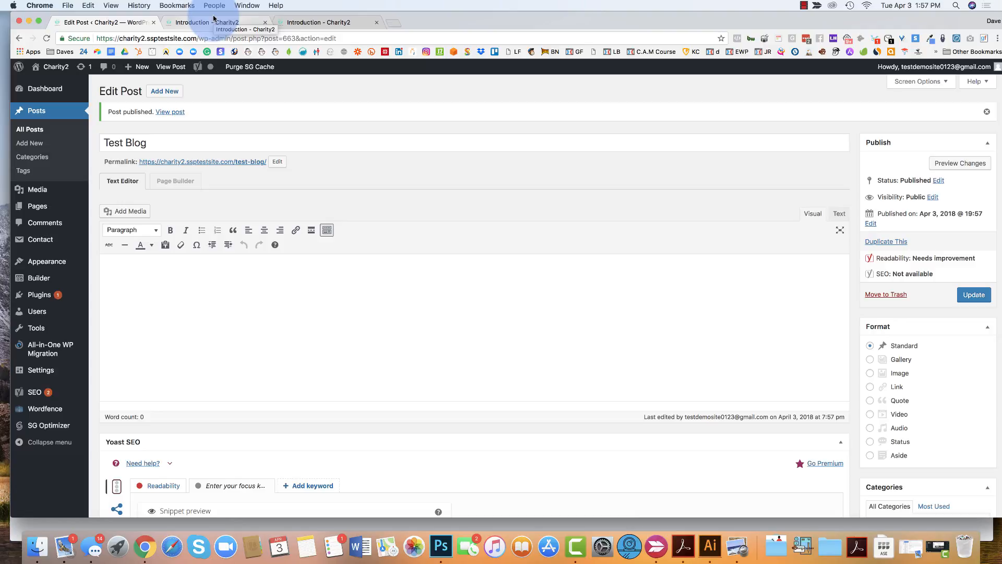
mouse_move(934, 232)
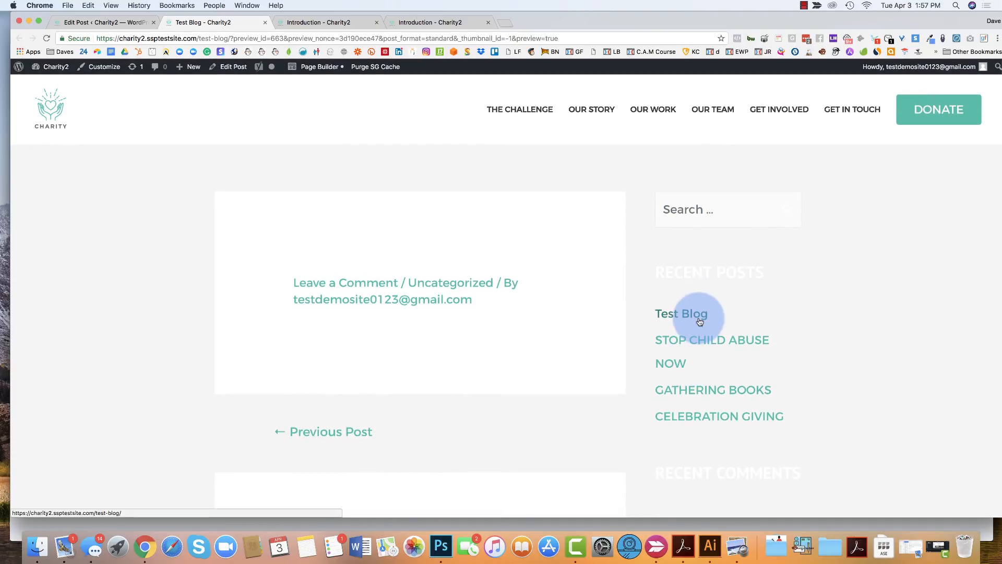
scroll(down, 3)
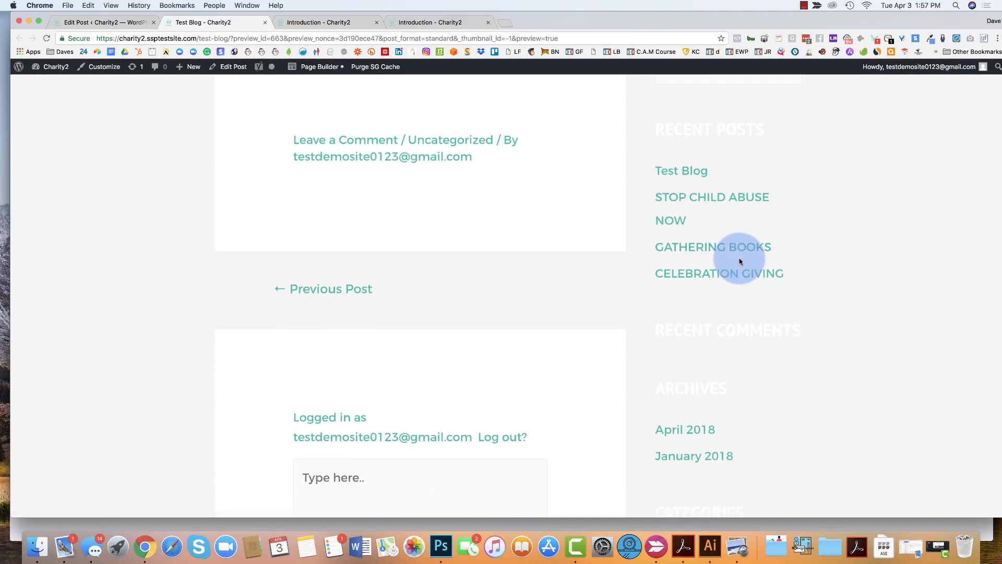
scroll(down, 3)
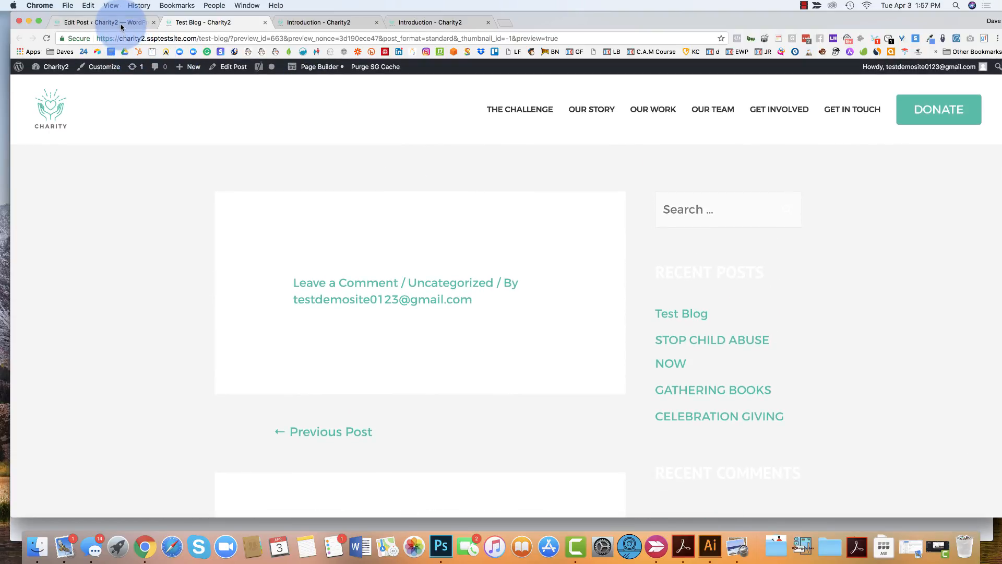
click(103, 22)
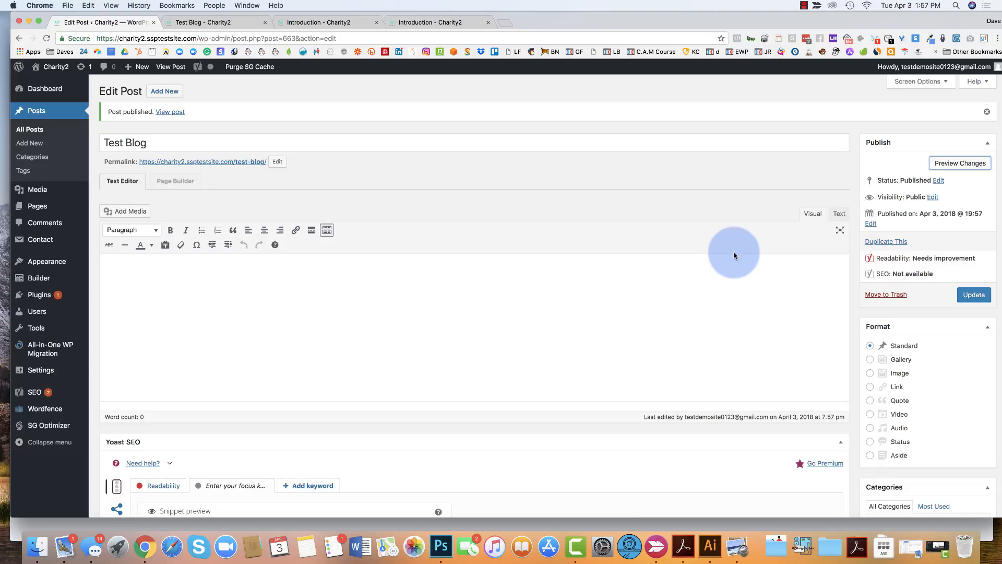
scroll(down, 3)
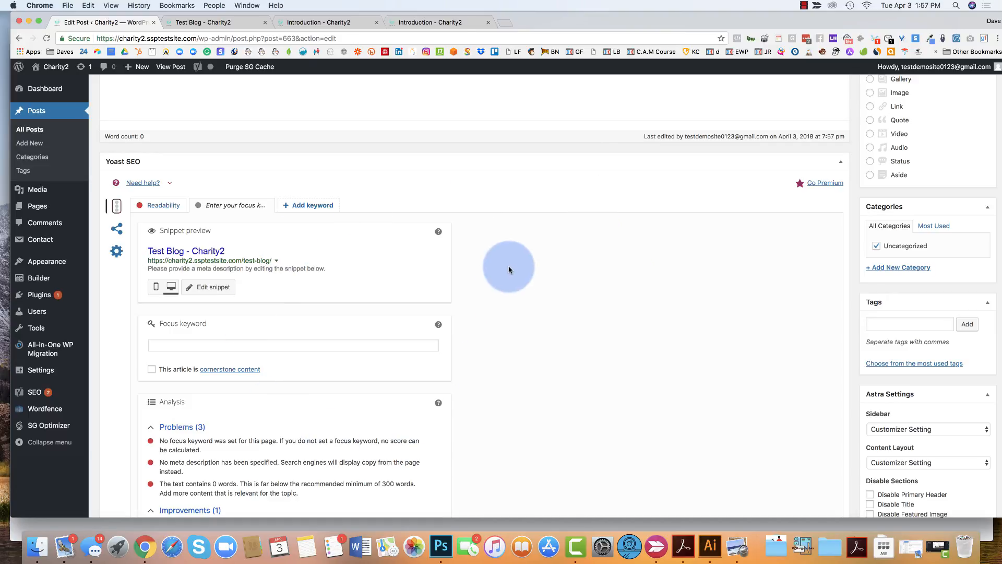
scroll(down, 3)
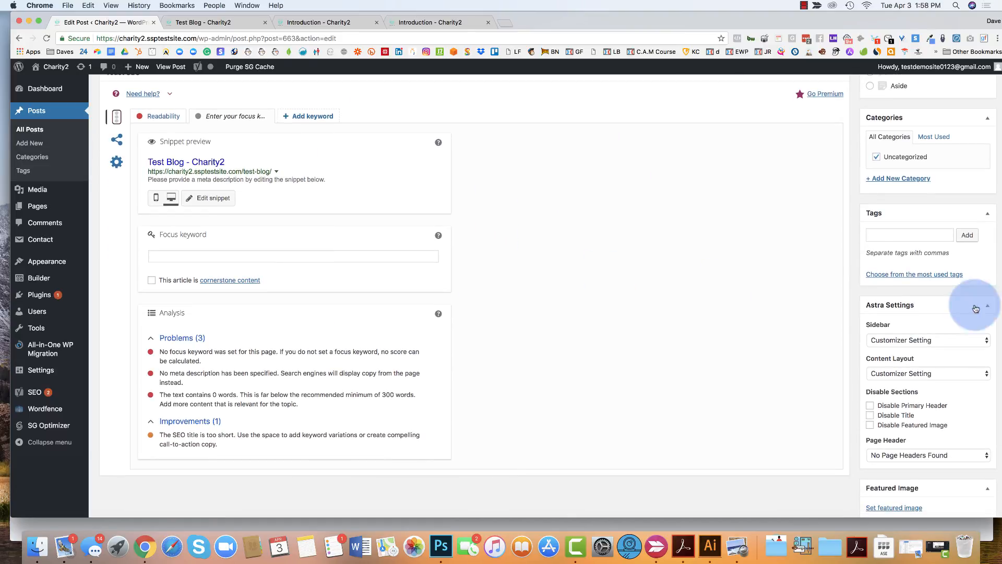
click(909, 234)
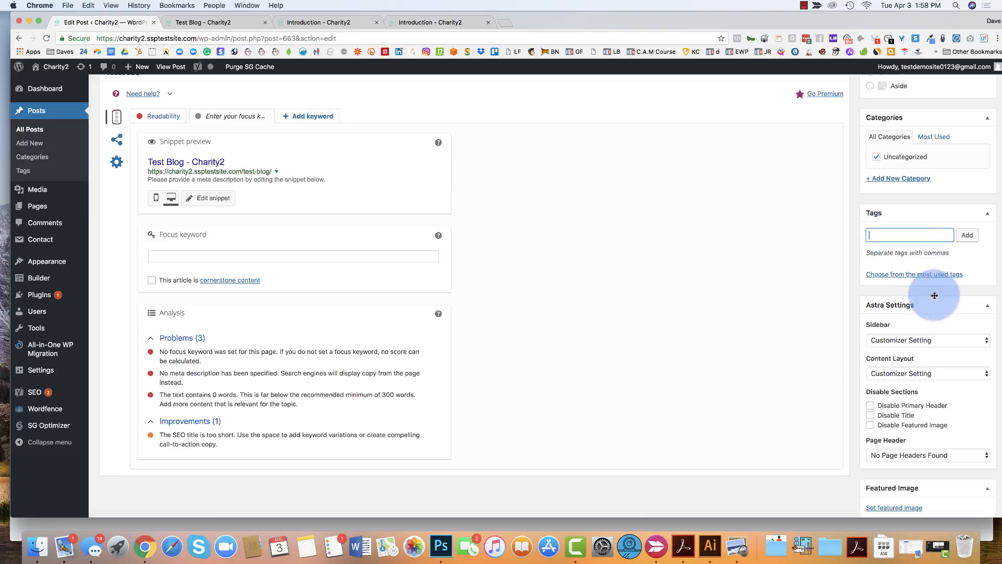
scroll(down, 3)
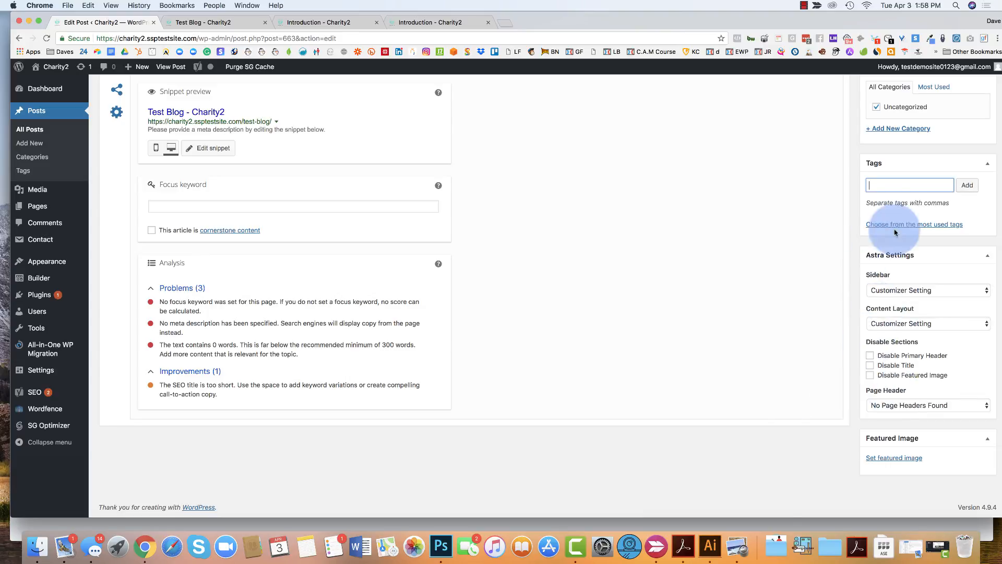
mouse_move(593, 239)
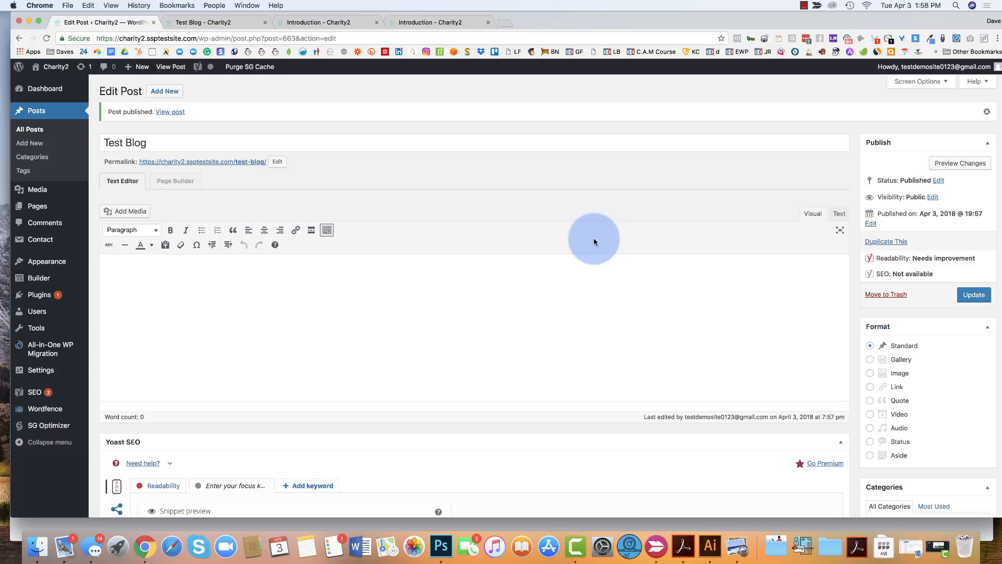
mouse_move(783, 26)
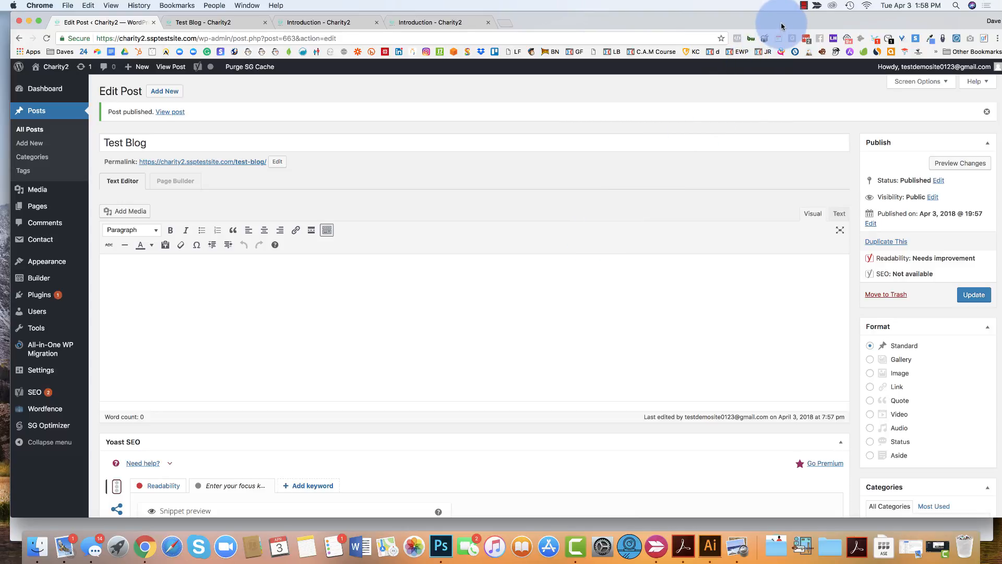